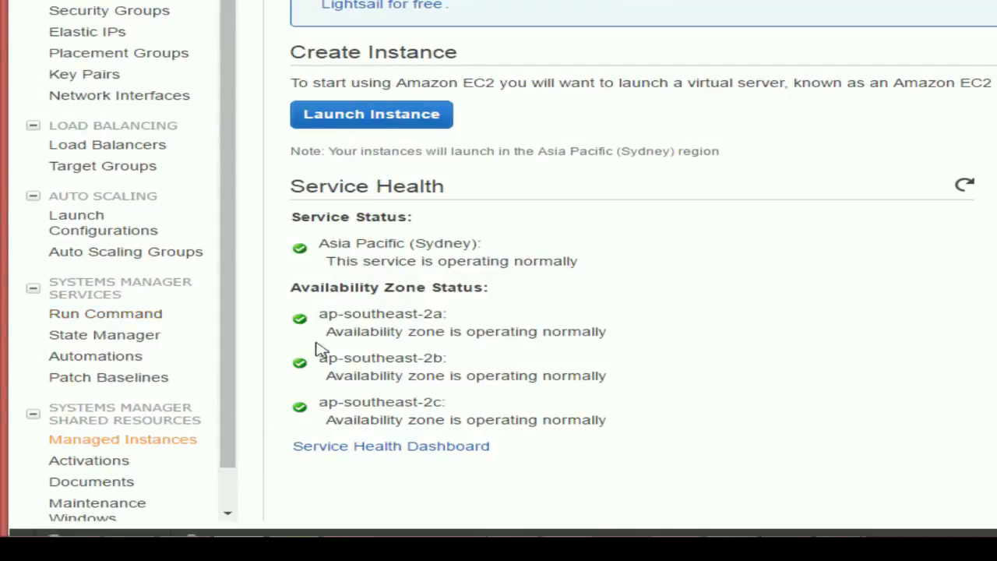
mouse_move(103, 335)
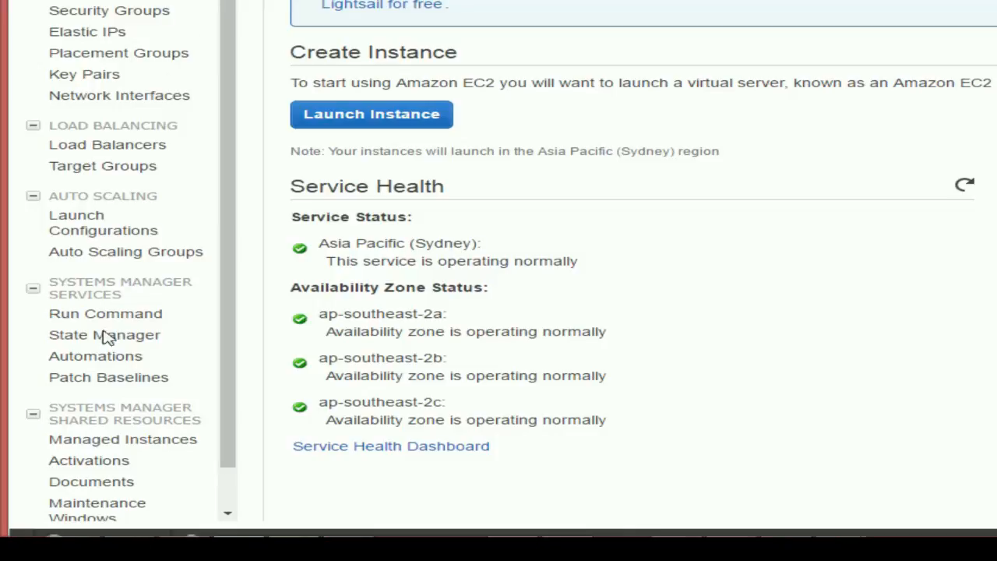
Browse between EC2 Managed Instances and Run Command, ending on the Run Command overview.
scroll(down, 3)
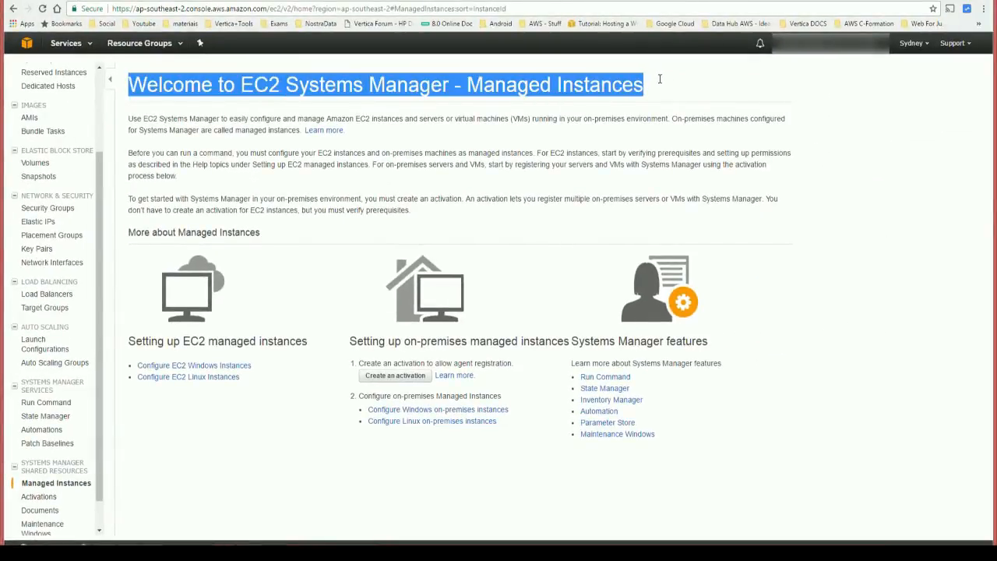
click(288, 192)
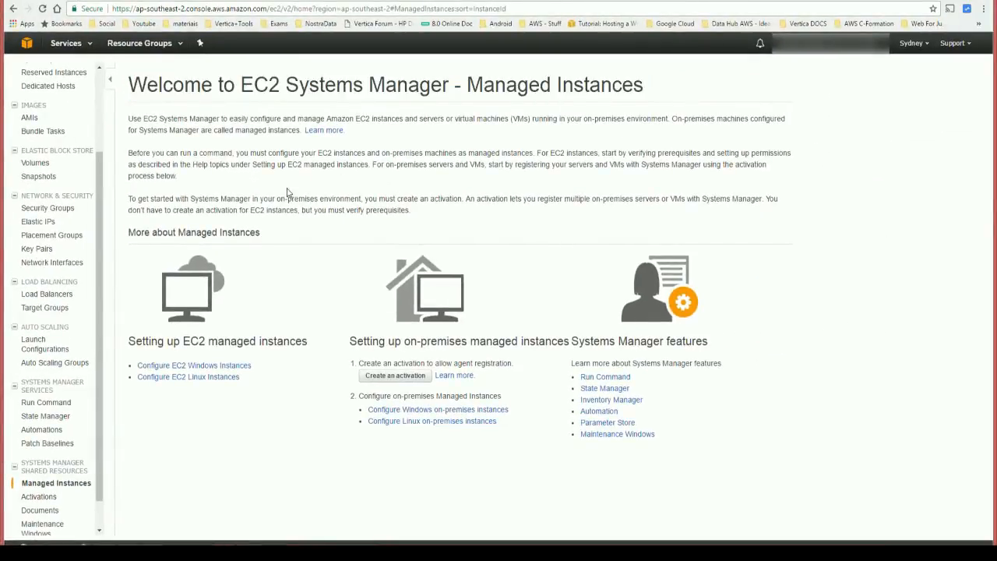
click(46, 402)
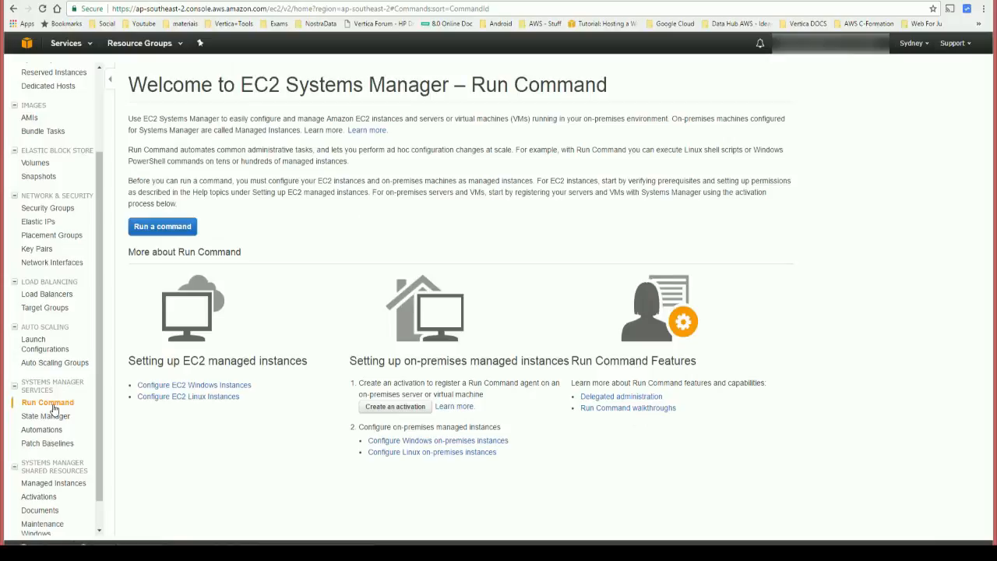
mouse_move(333, 204)
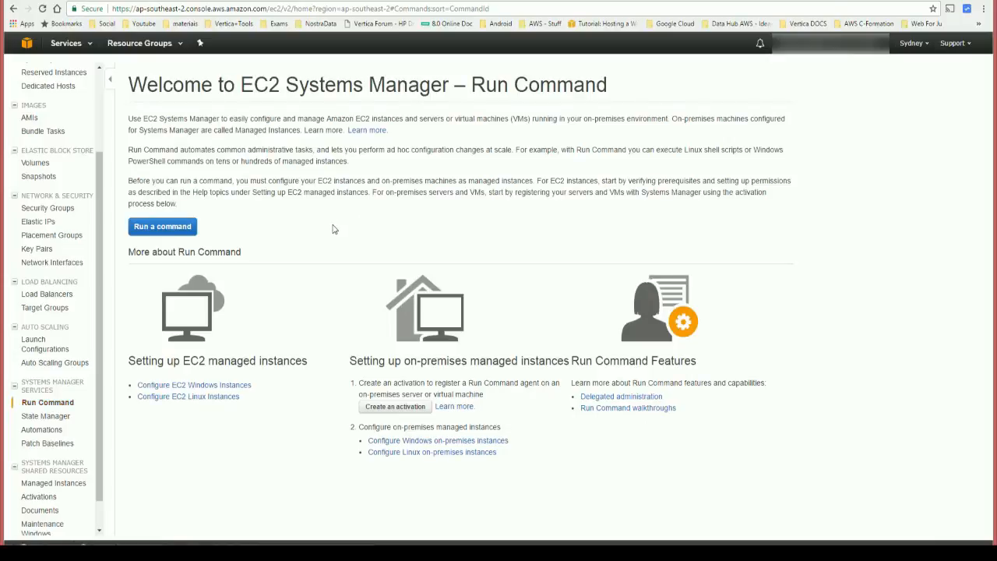
click(55, 483)
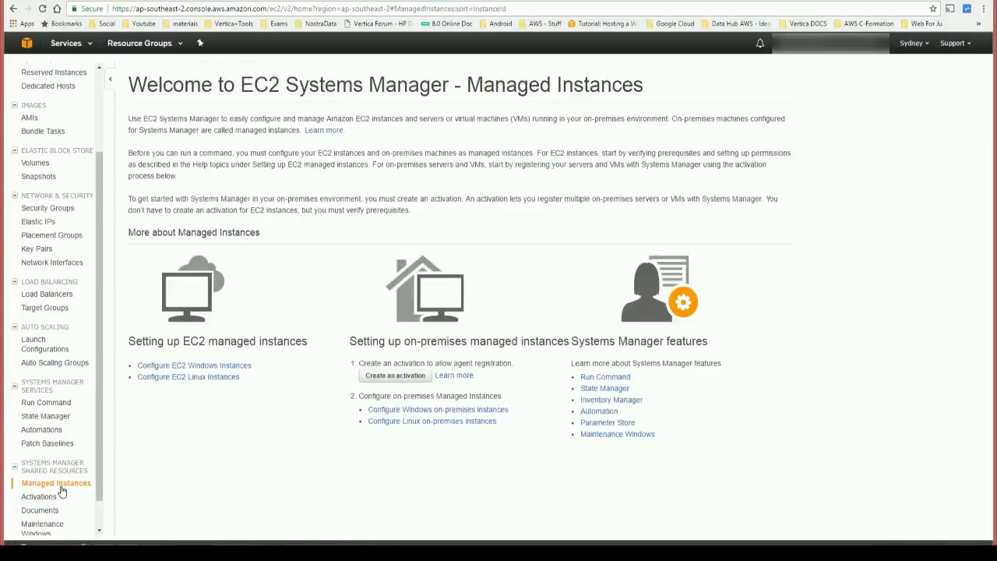
mouse_move(59, 471)
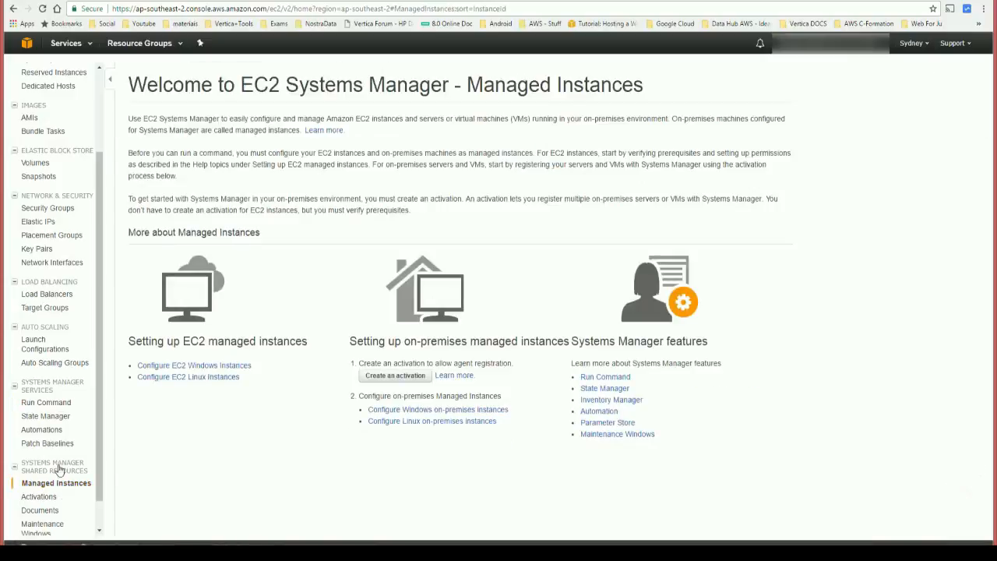
click(45, 402)
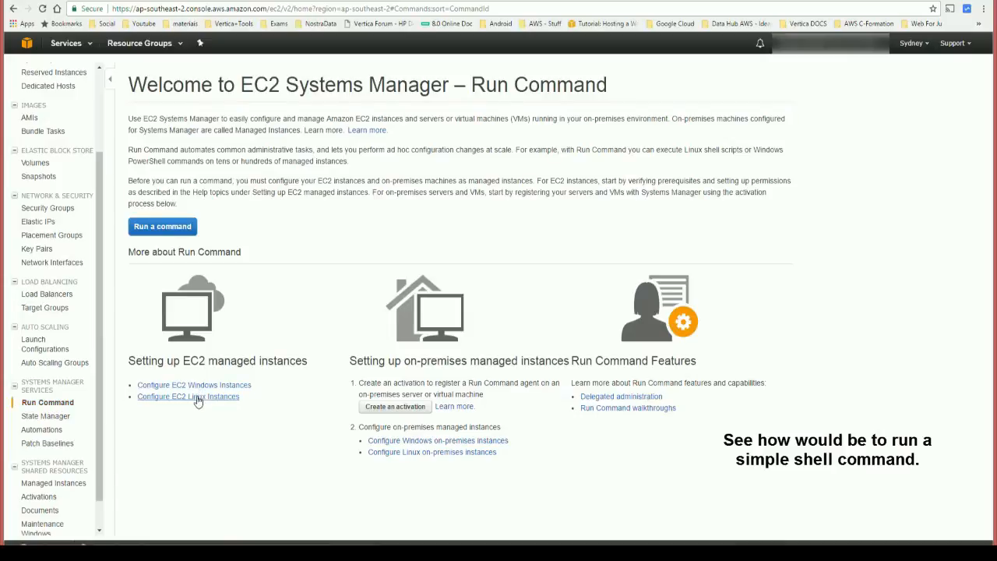
Start a new command and filter 'she' to choose the AWS-RunShellScript document.
click(162, 226)
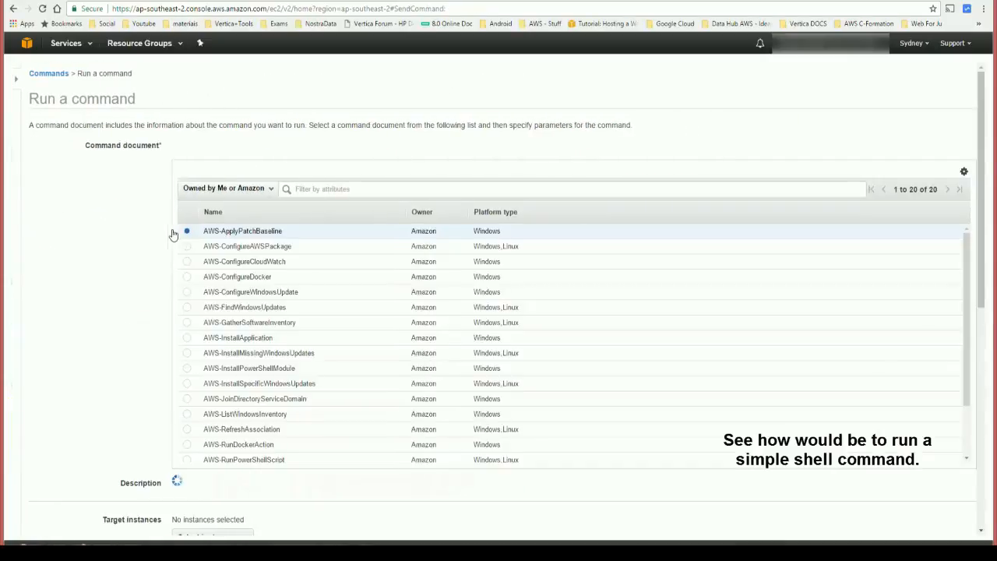
click(426, 188)
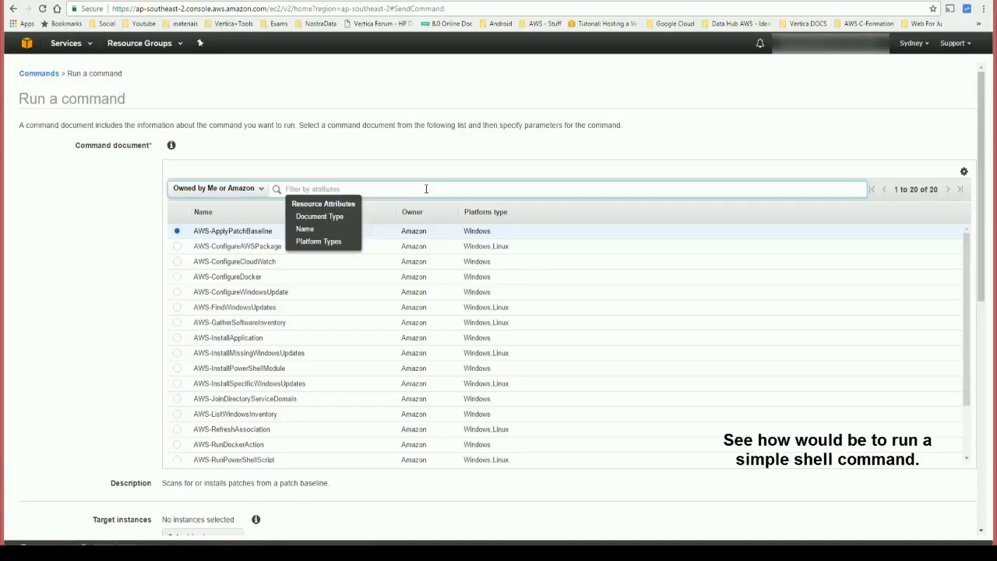
text(she)
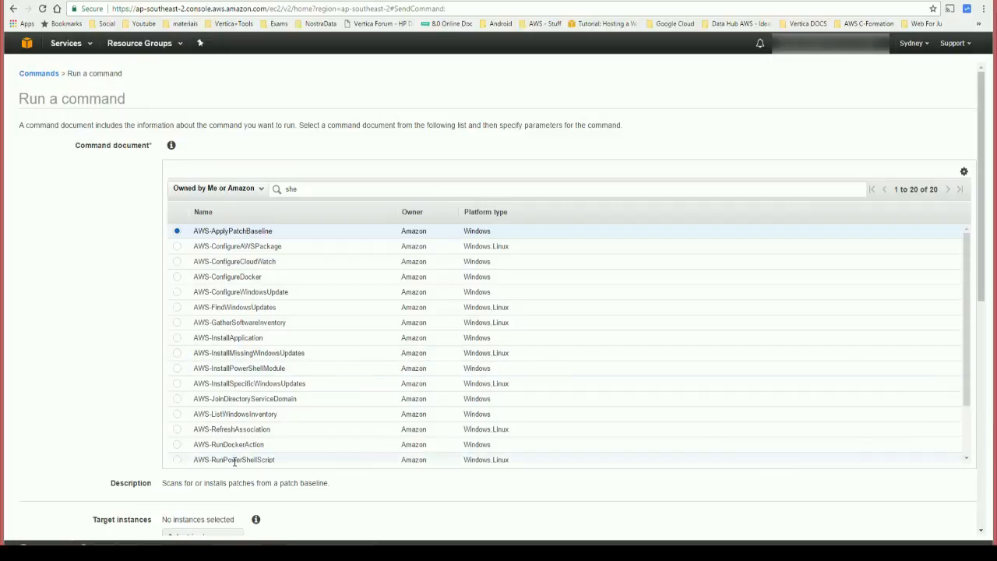
scroll(down, 3)
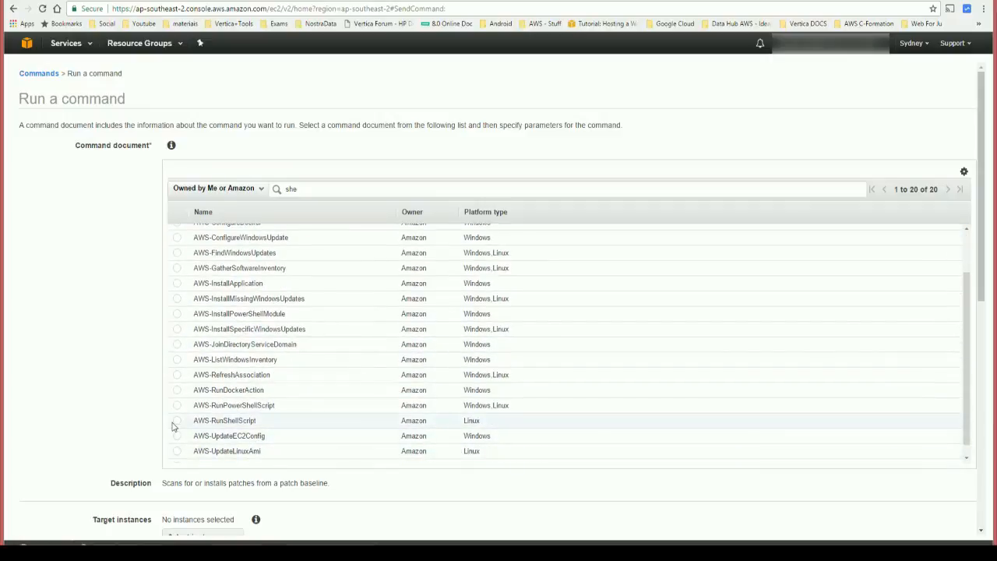
click(177, 420)
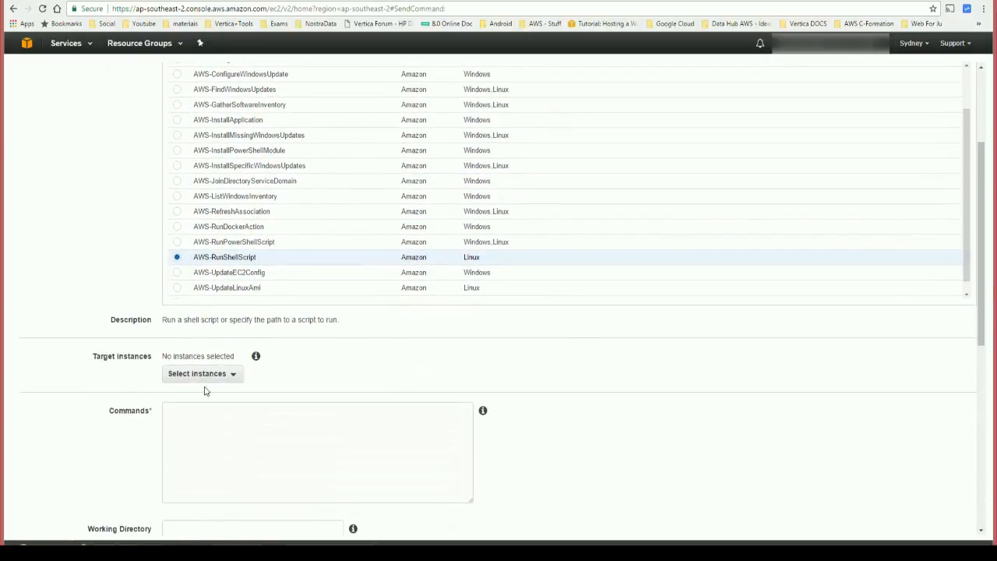
List target instances and scroll the form, finding none available in this region.
click(197, 373)
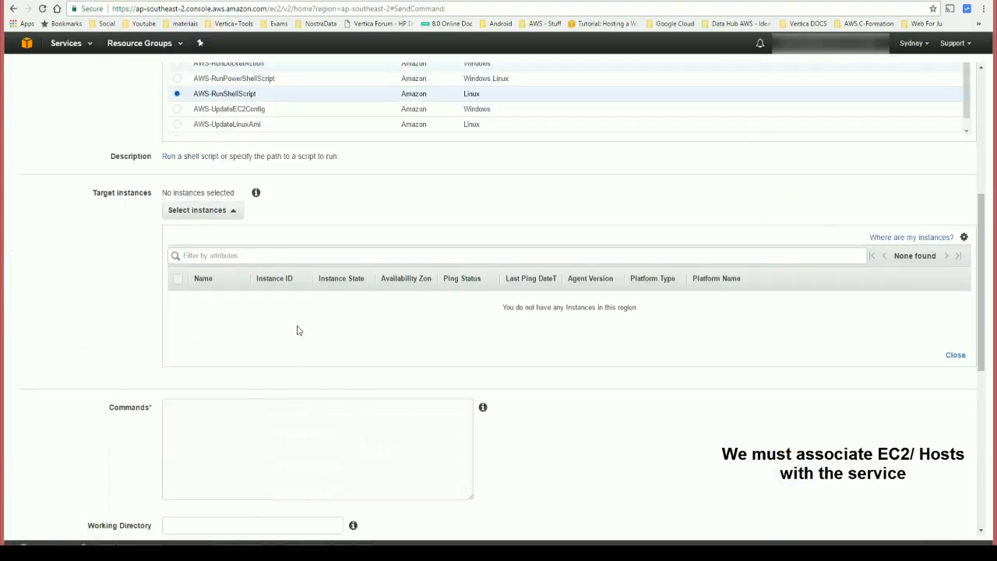
scroll(down, 3)
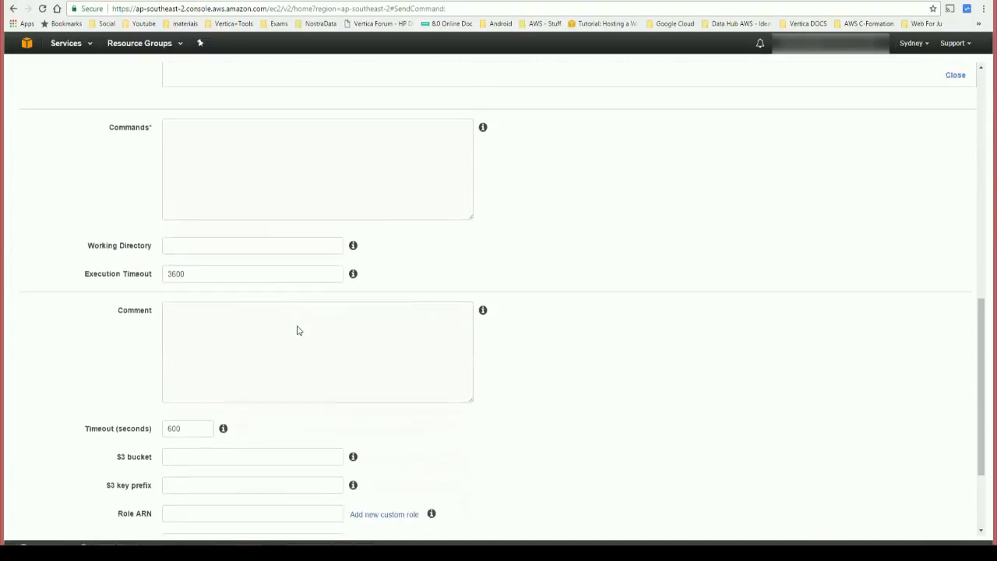
scroll(up, 3)
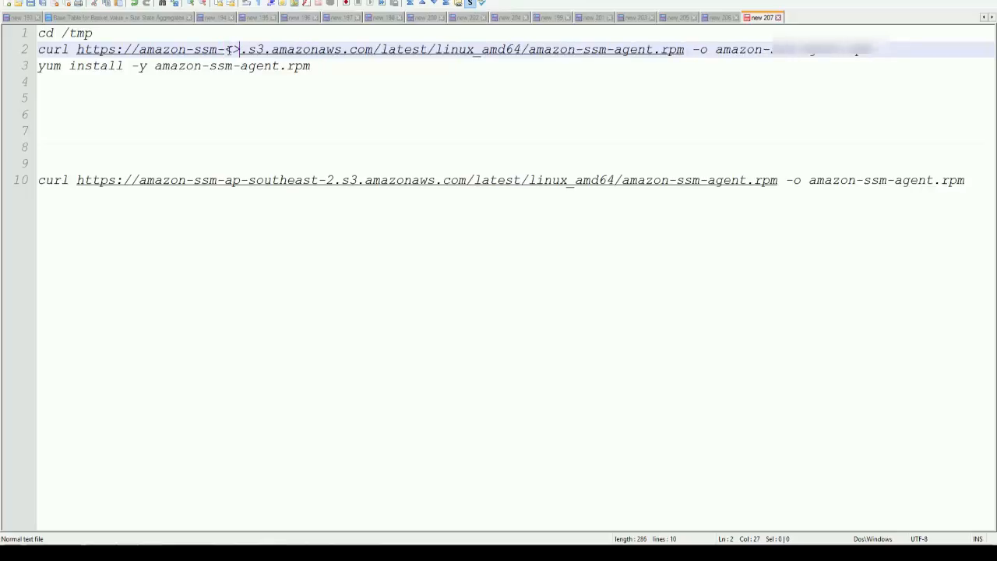
Add the region, yum install -y amazon-ssm-agent.rpm and cd /tmp lines, then copy lines 9–11.
text(region>)
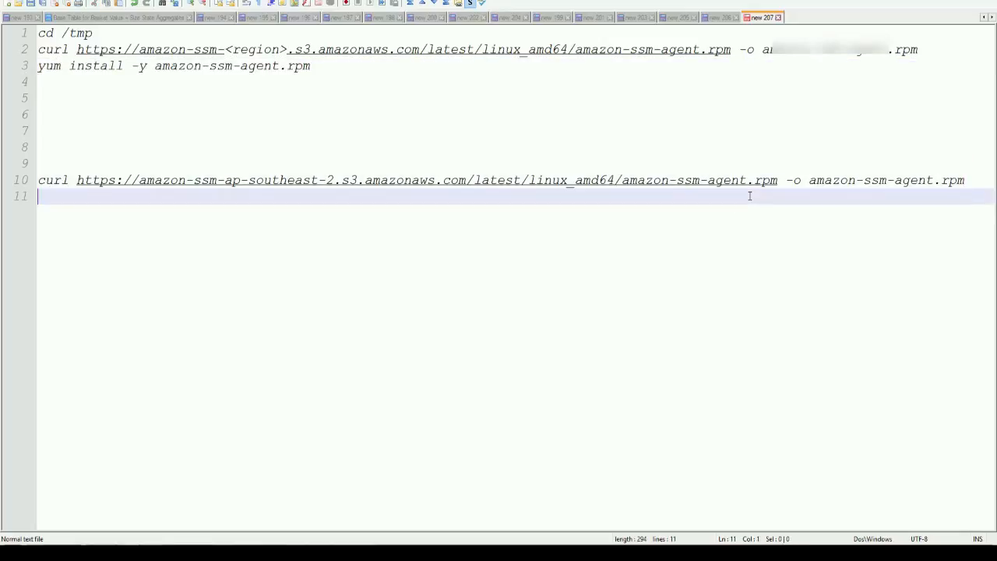
text(yum install -y amazon-ssm-agent.rpm)
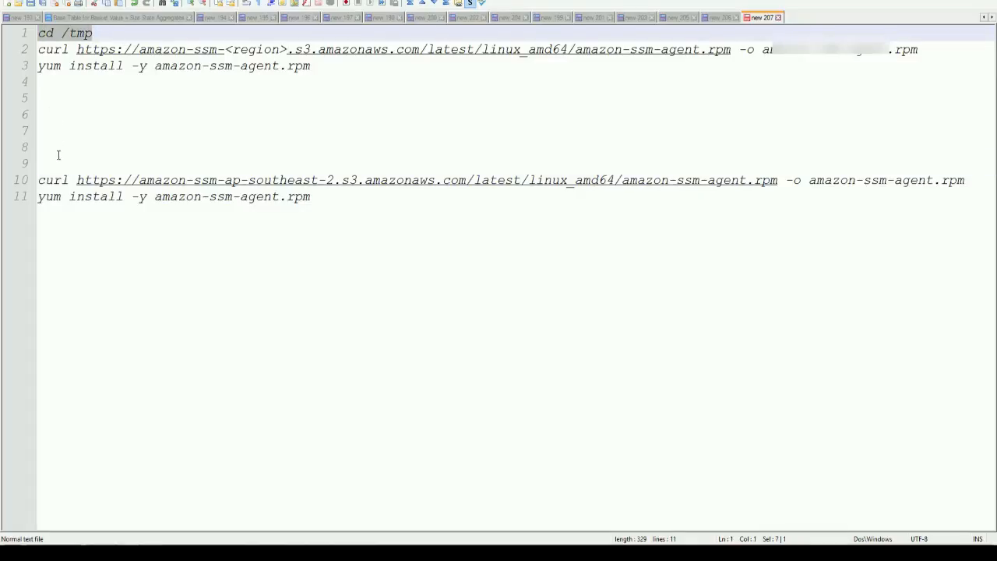
text(cd /tmp)
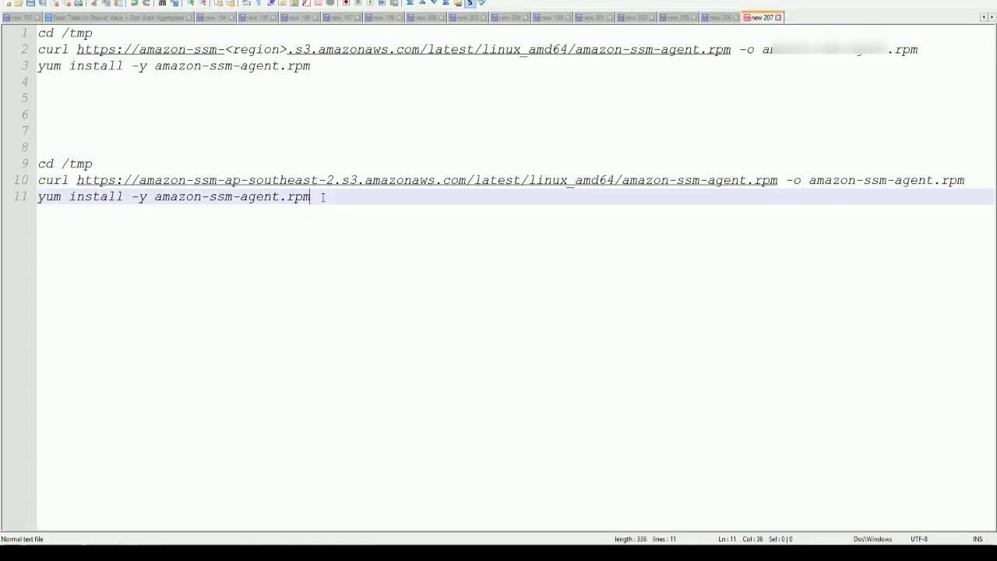
mouse_move(310, 185)
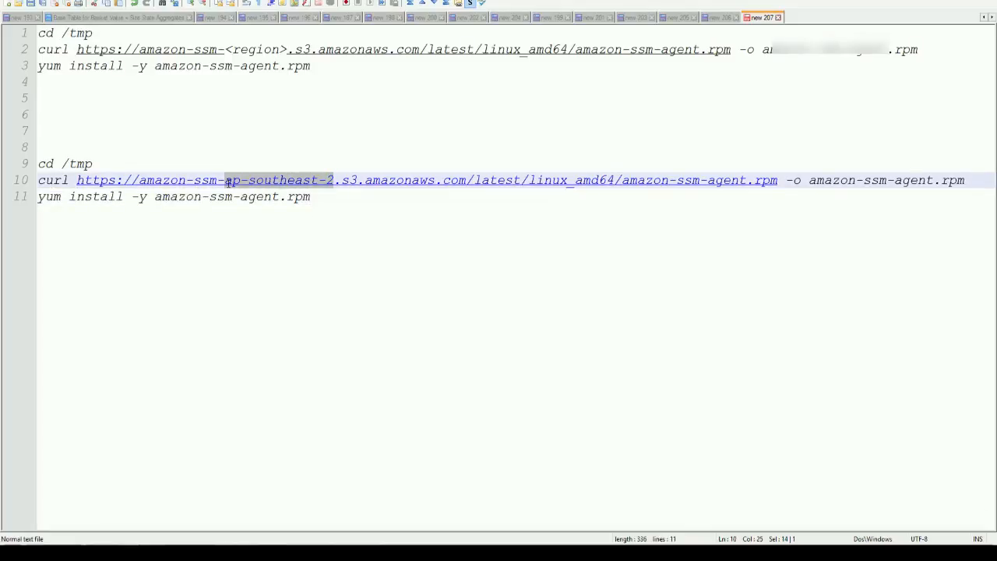
right_click(92, 184)
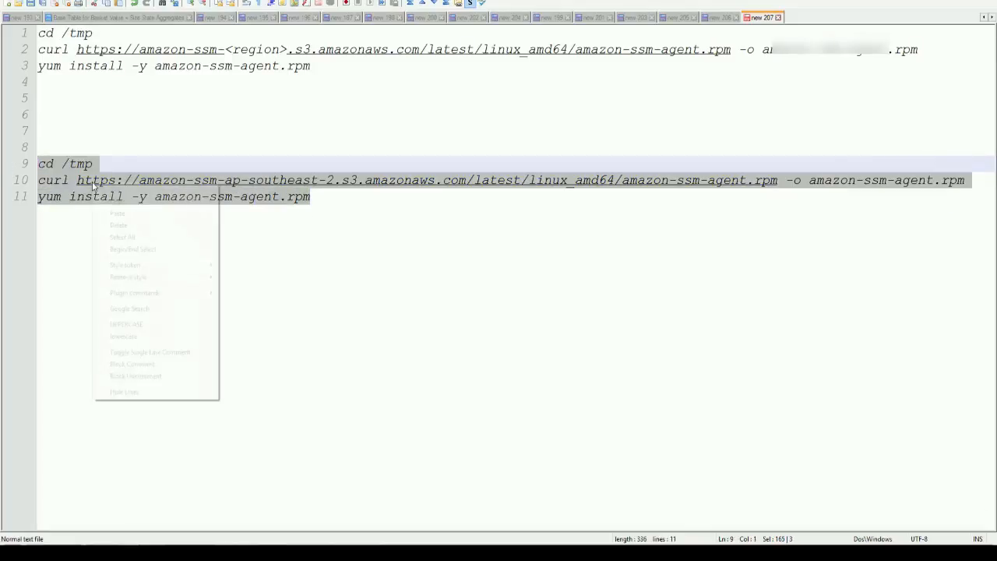
click(124, 498)
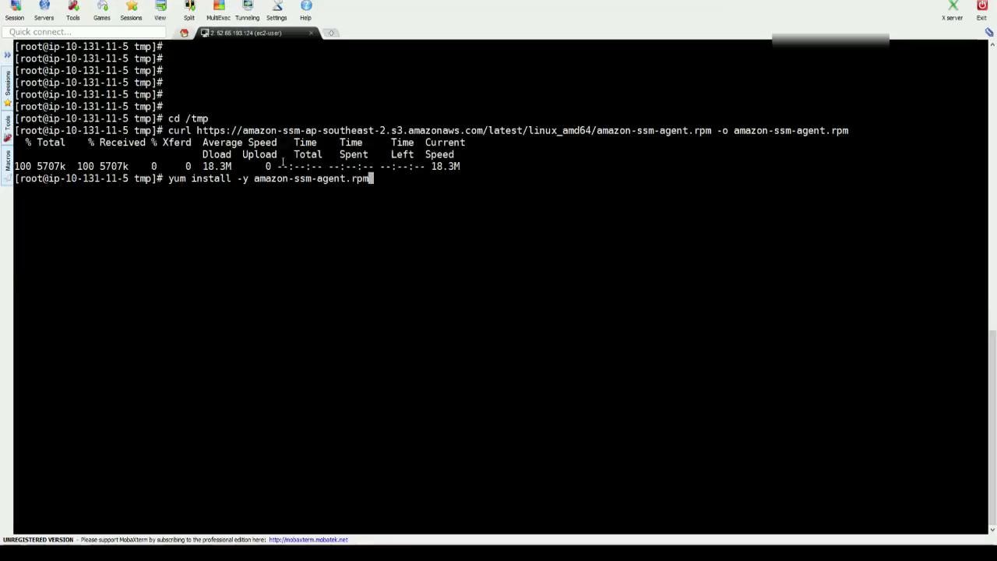
Install the agent package, then run amazon-ssm-agent --he and amazon-ssm-agent --version.
key(Return)
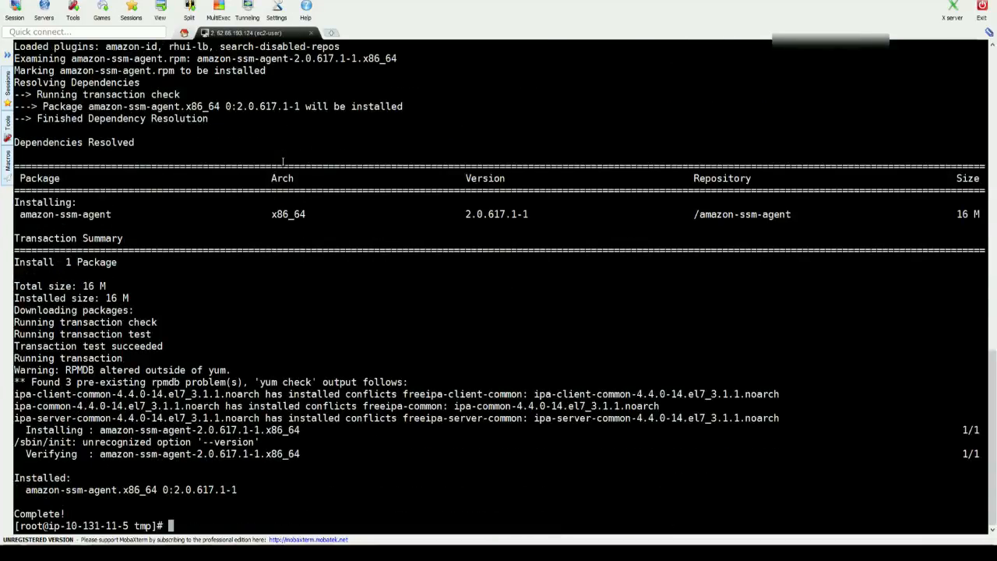
text(amazon-ssm-agent)
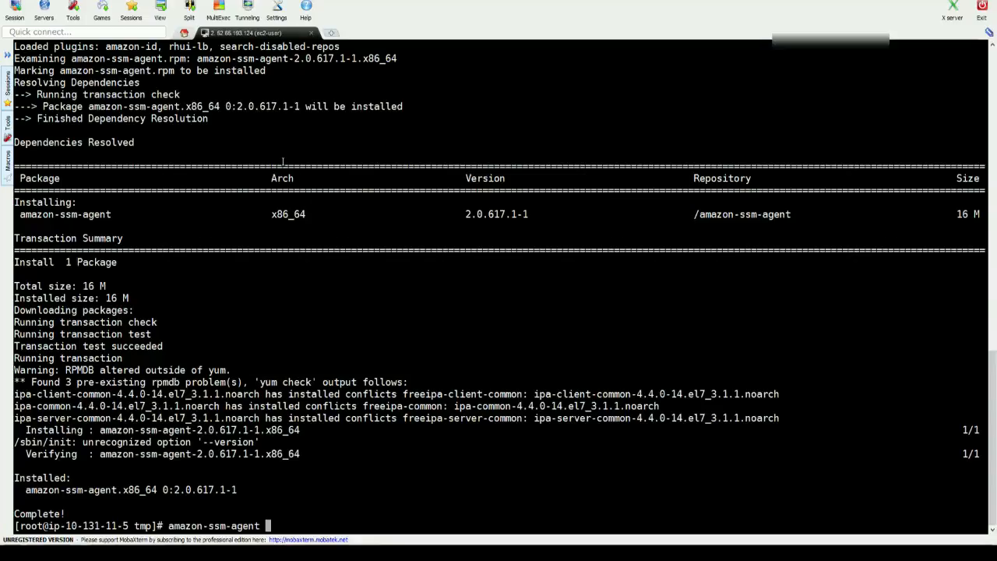
text(--h)
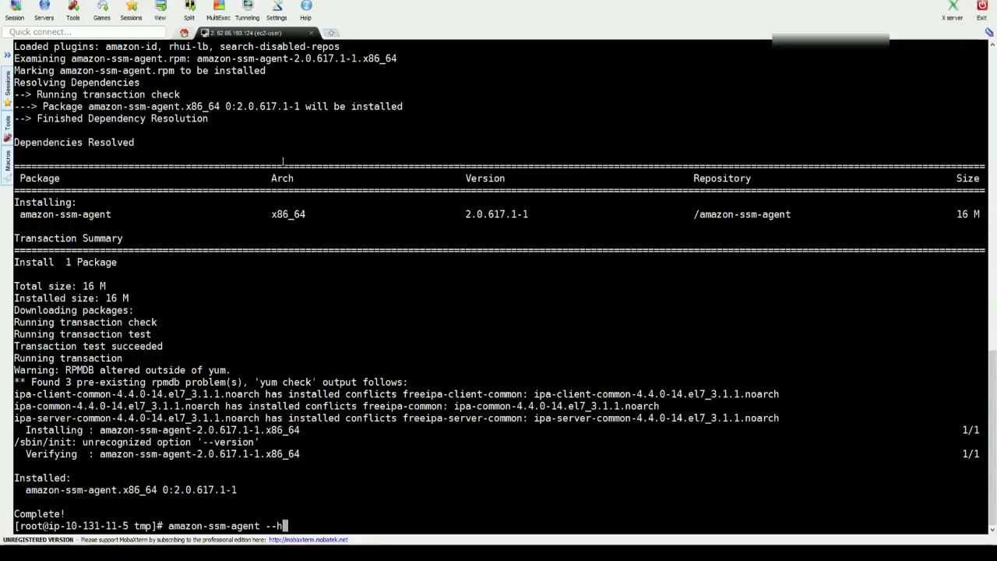
text(e)
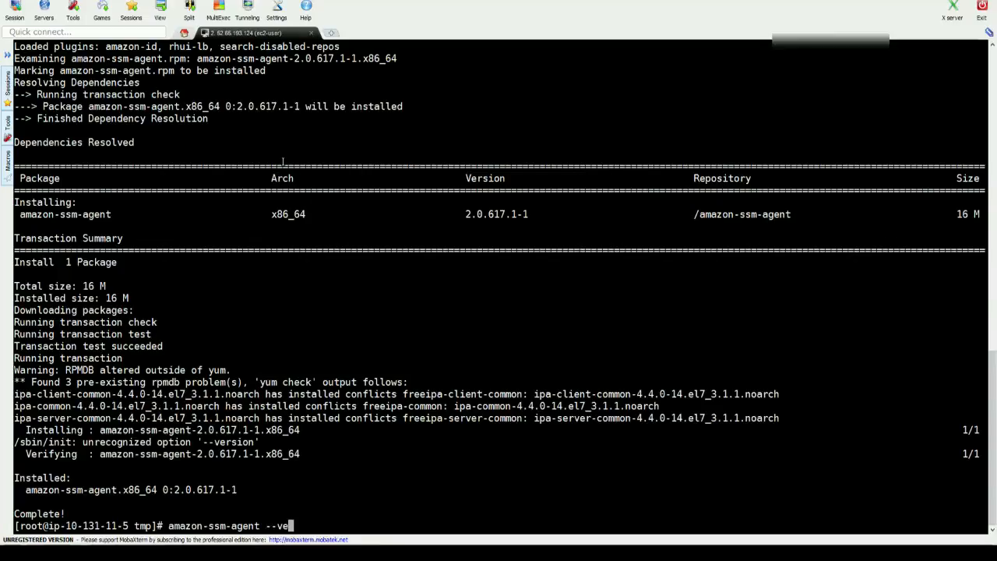
key(Return)
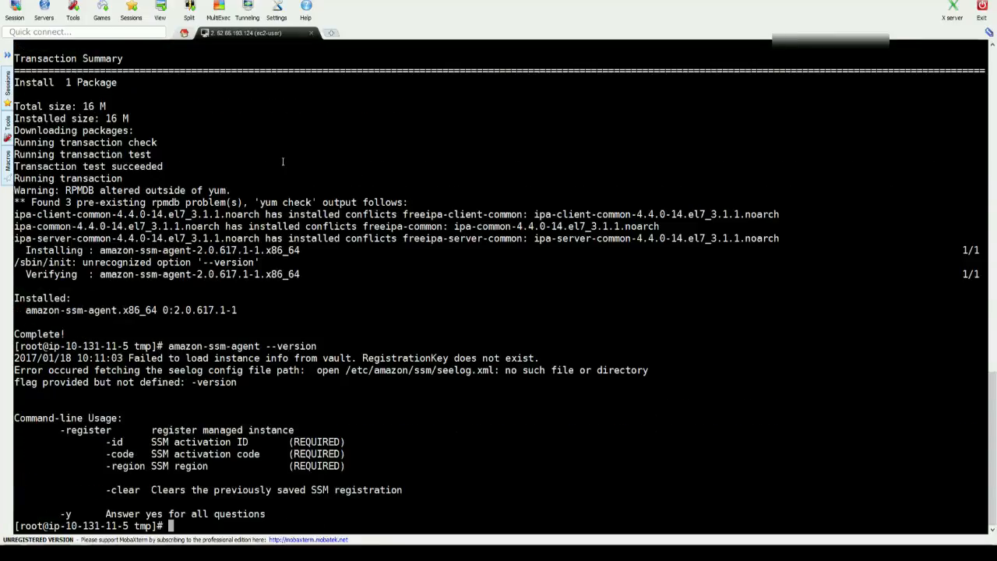
mouse_move(382, 285)
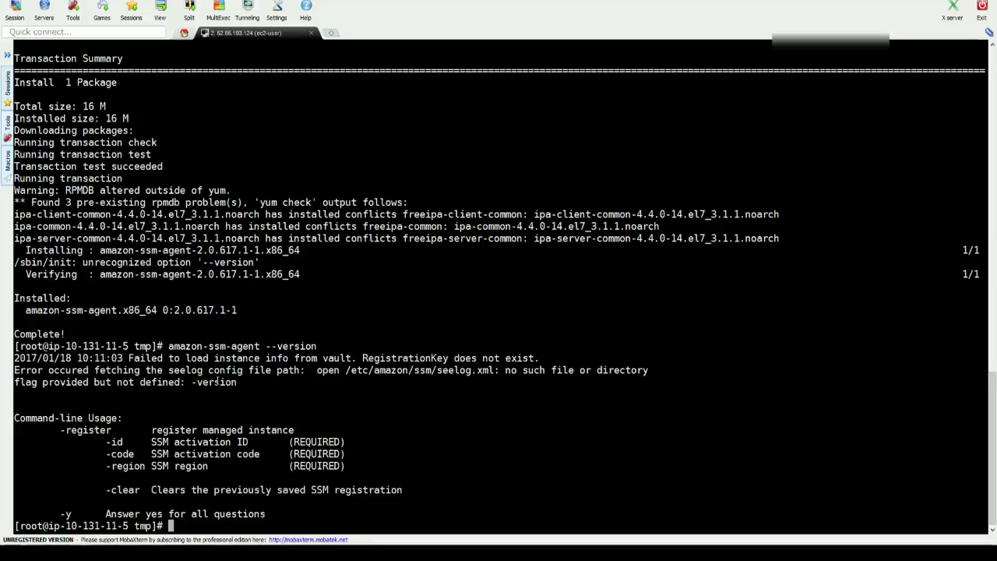
text(amazon-ssm-agent --version)
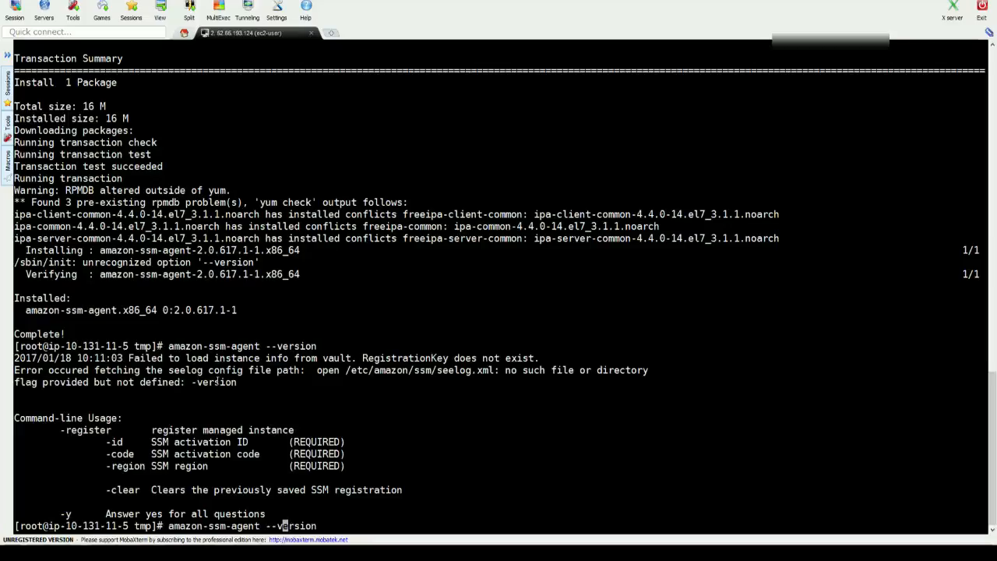
key(Return)
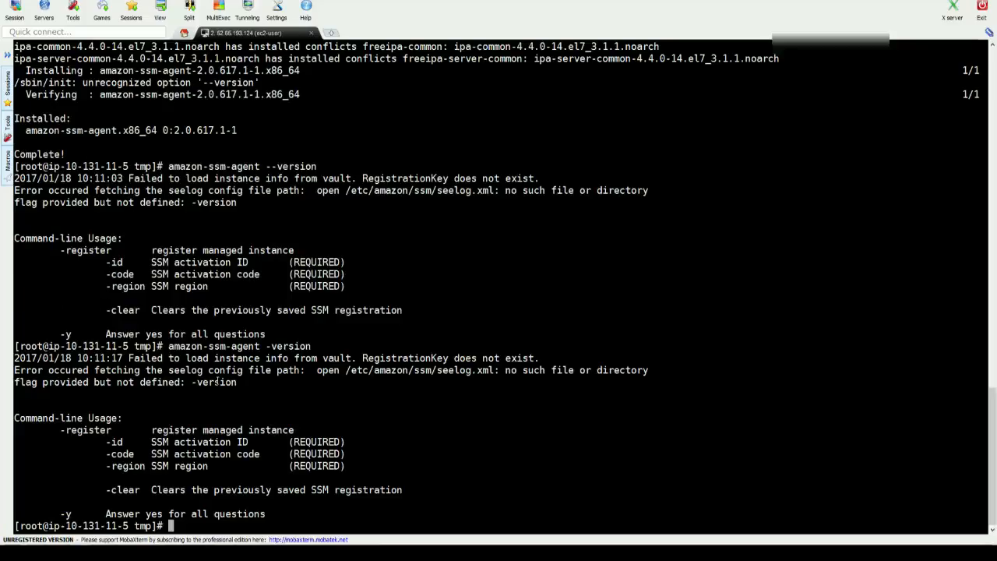
mouse_move(298, 333)
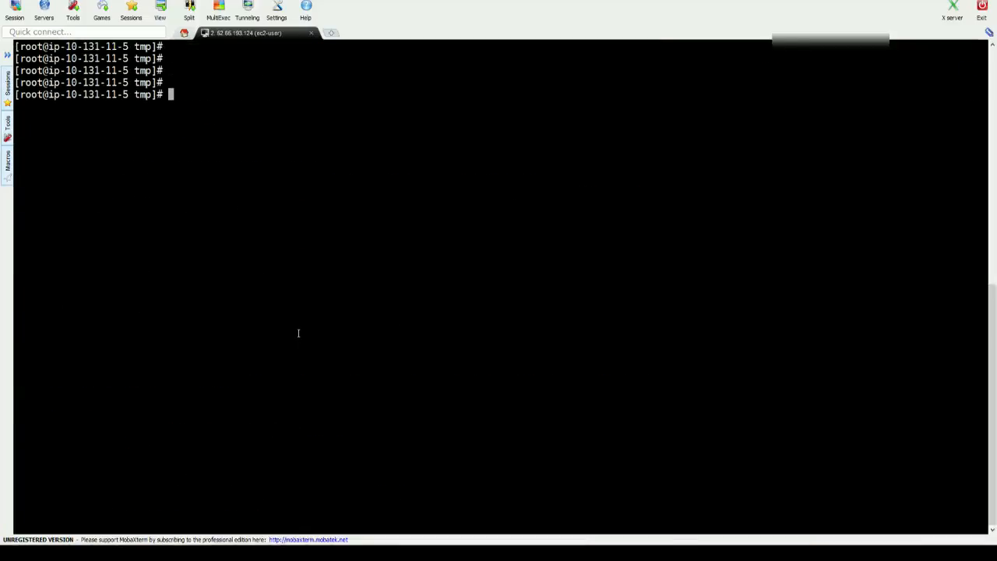
Run amazon-ssm-agent status and scroll through its NoCredentialProviders error log.
text(amazon-ssm-agent s)
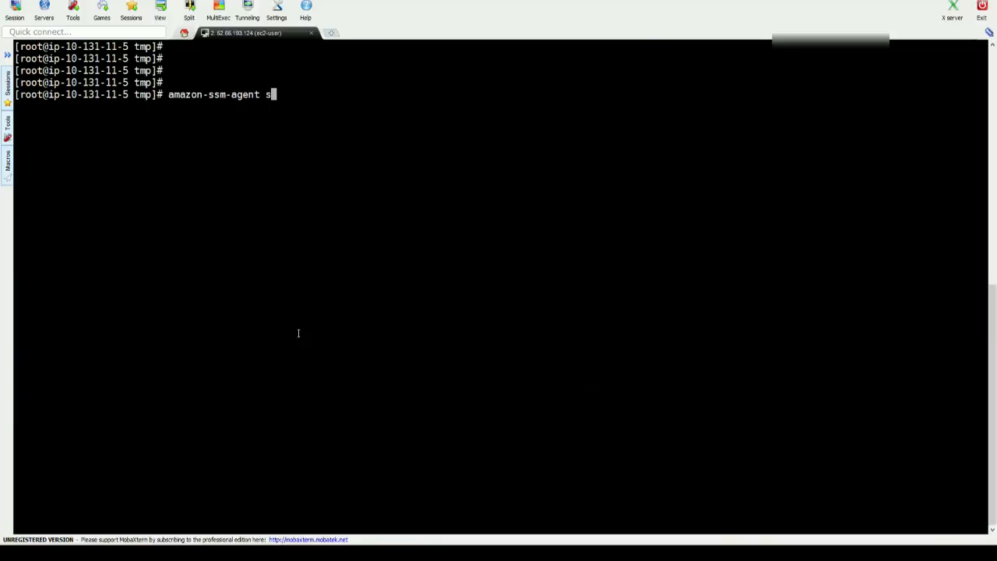
text(tatus)
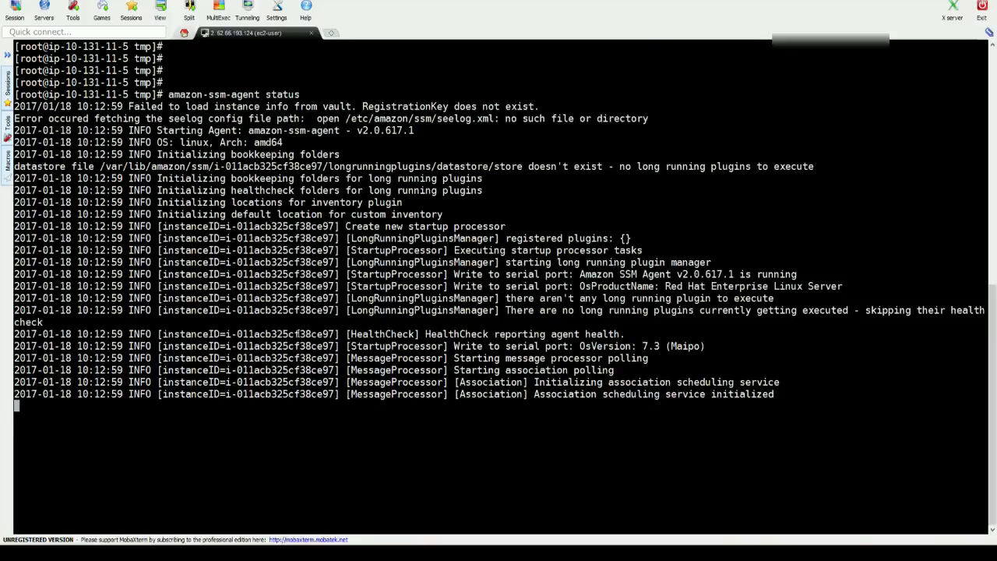
scroll(down, 3)
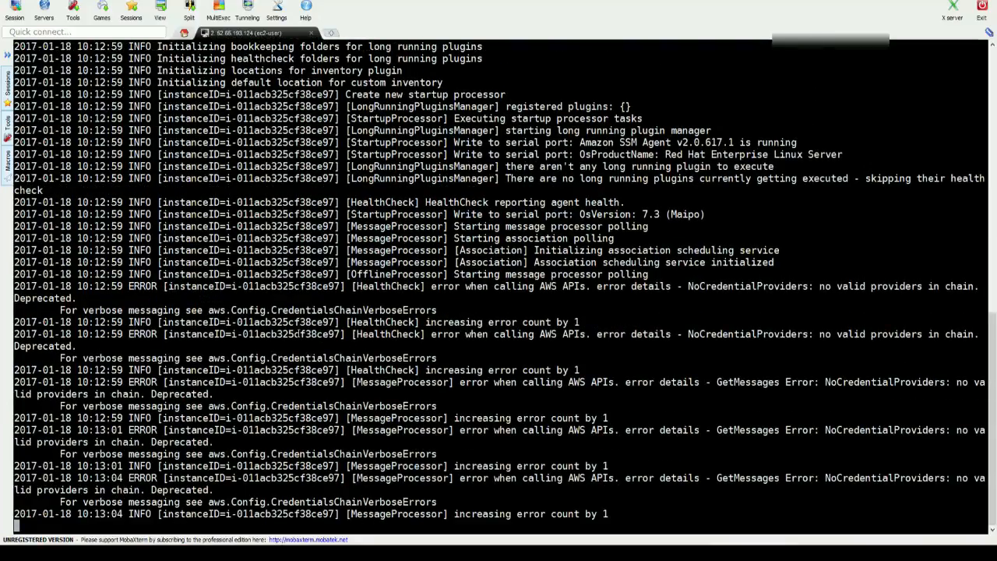
scroll(down, 3)
text(amazon-ssm-agent start)
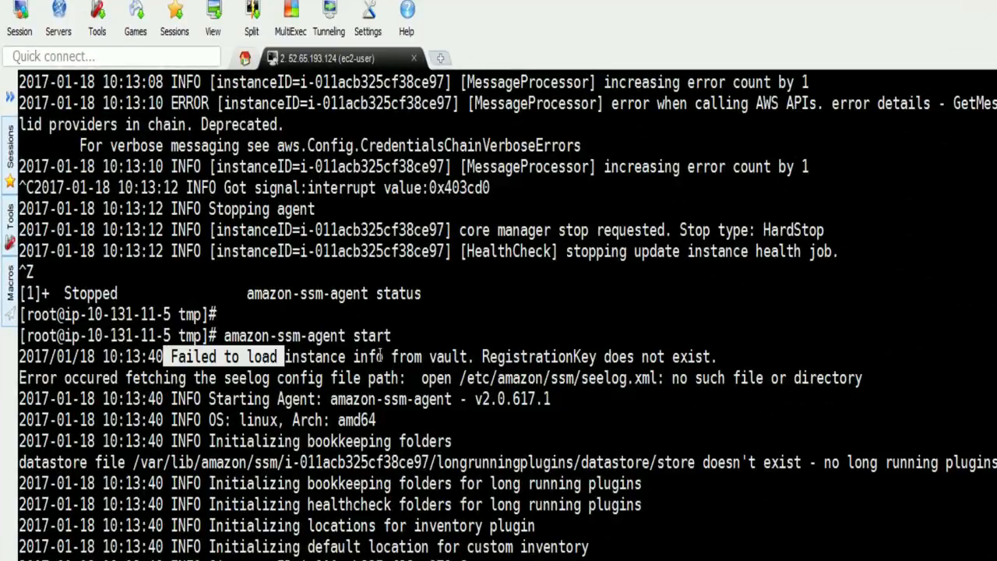
scroll(down, 3)
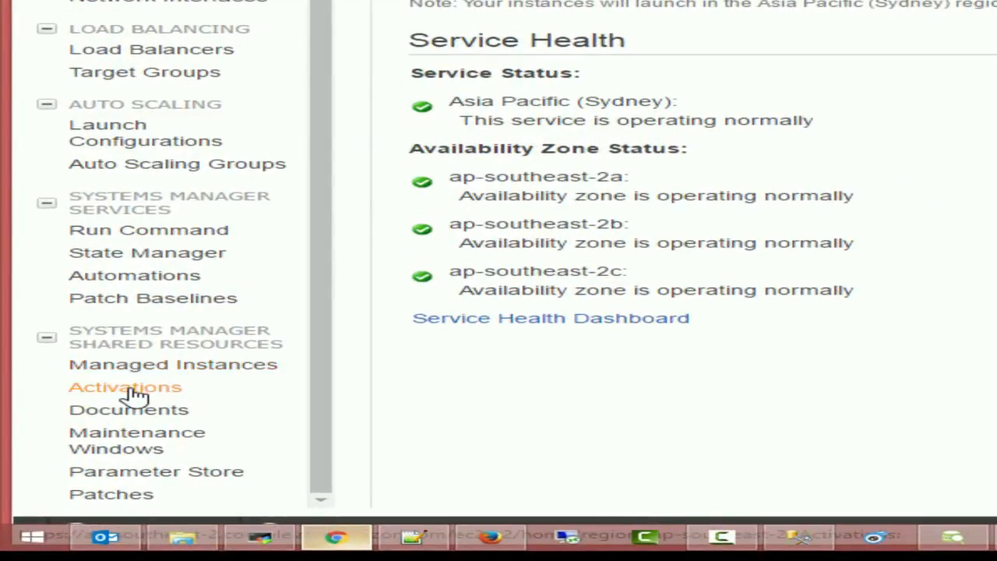
Fill a new activation with description LinuxEC2ManagedInstance and instance limit 10.
click(124, 387)
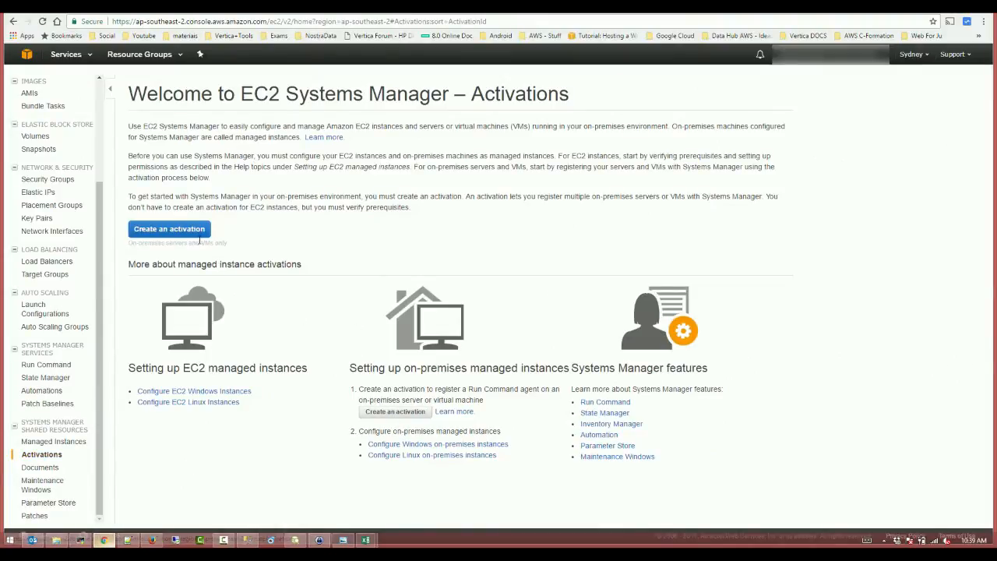
click(169, 229)
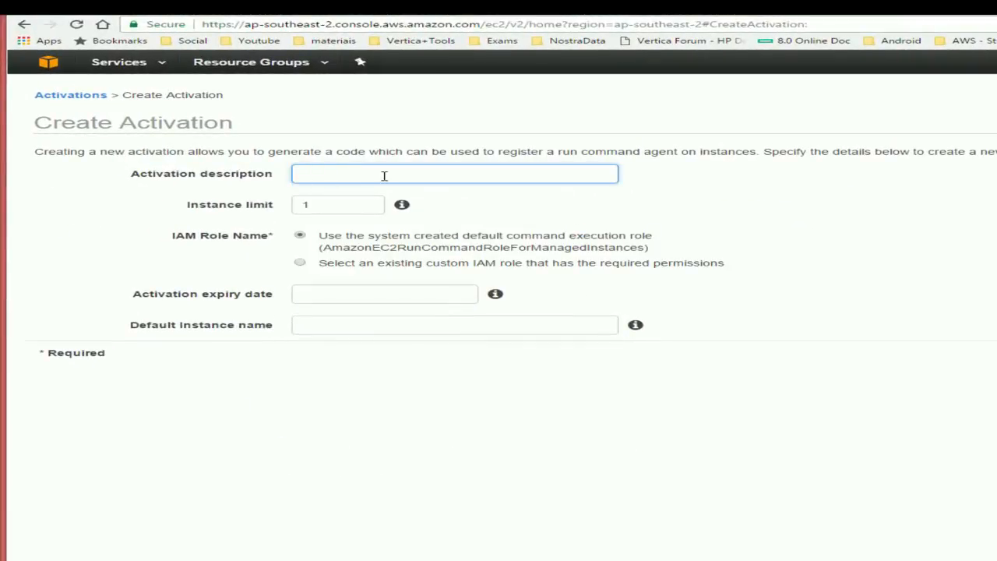
text(LinuxEC)
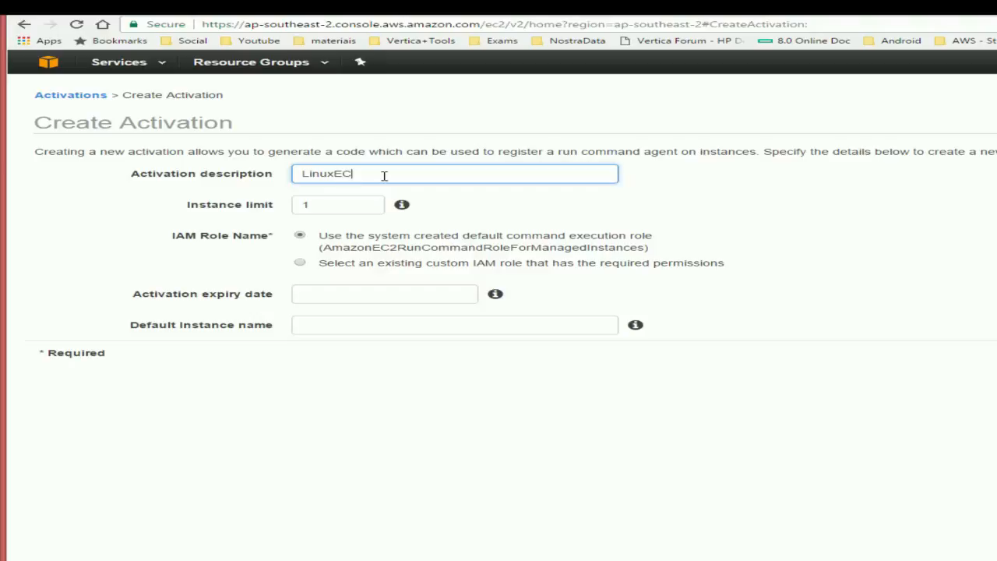
text(2)
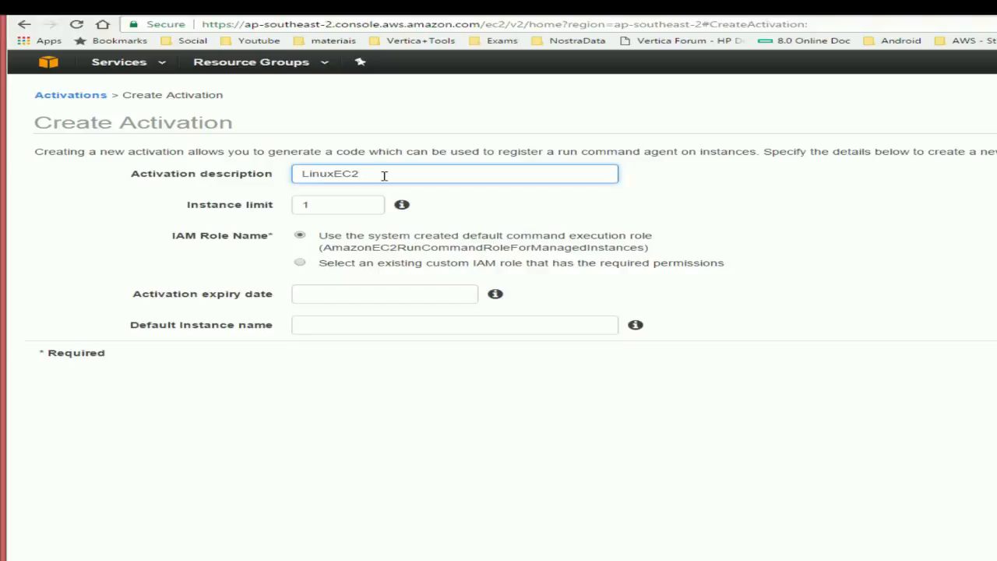
text(M)
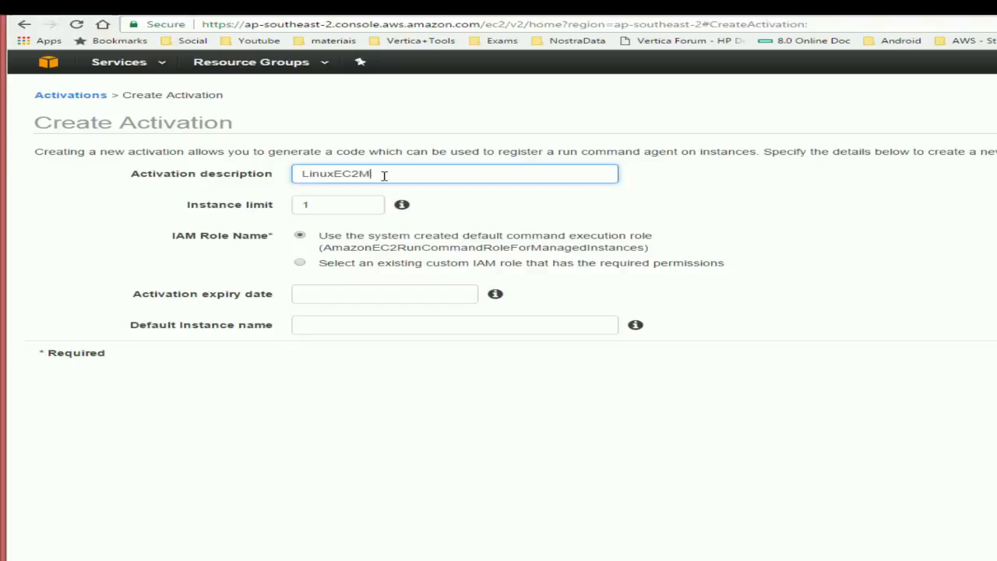
text(anaged)
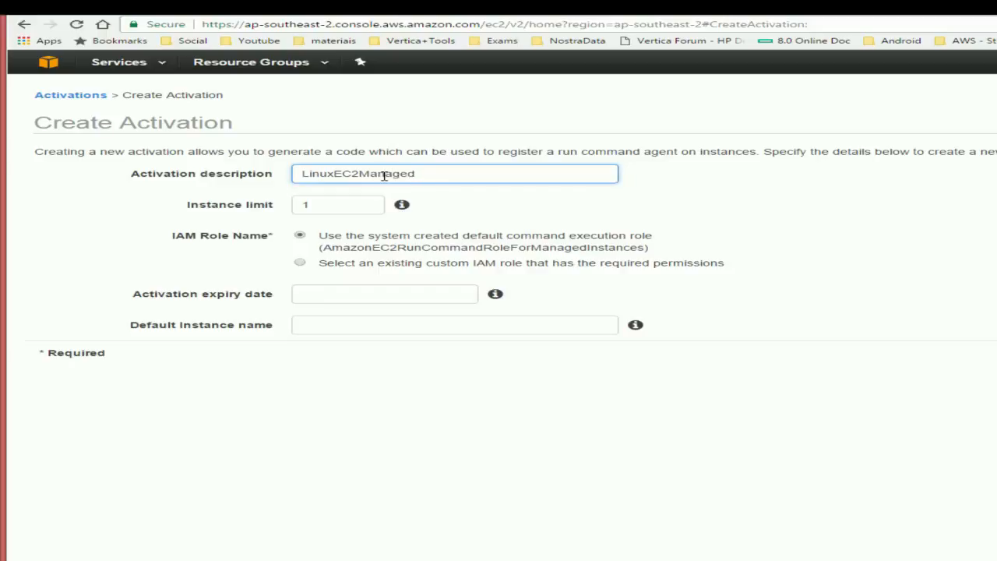
text(Ins)
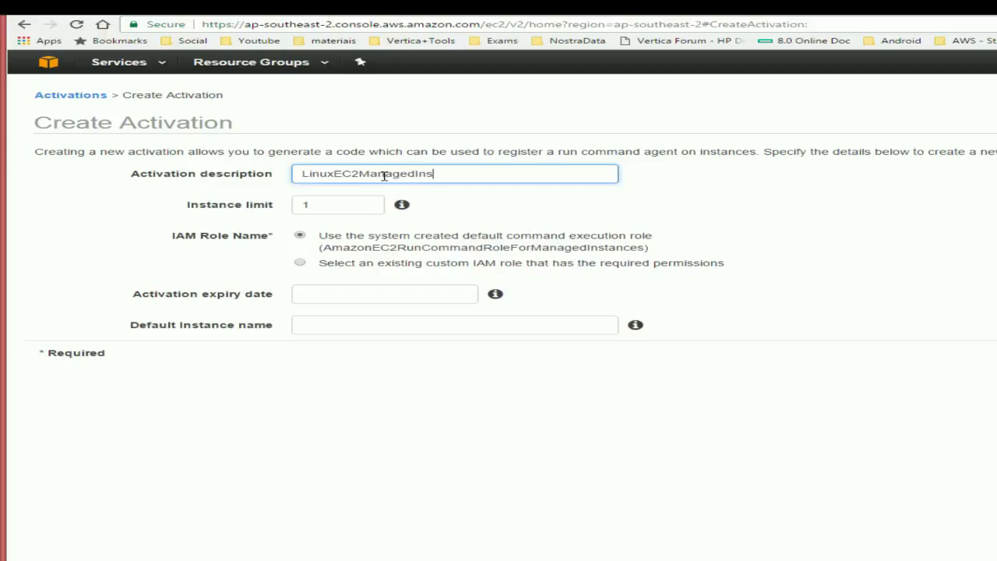
text(tance)
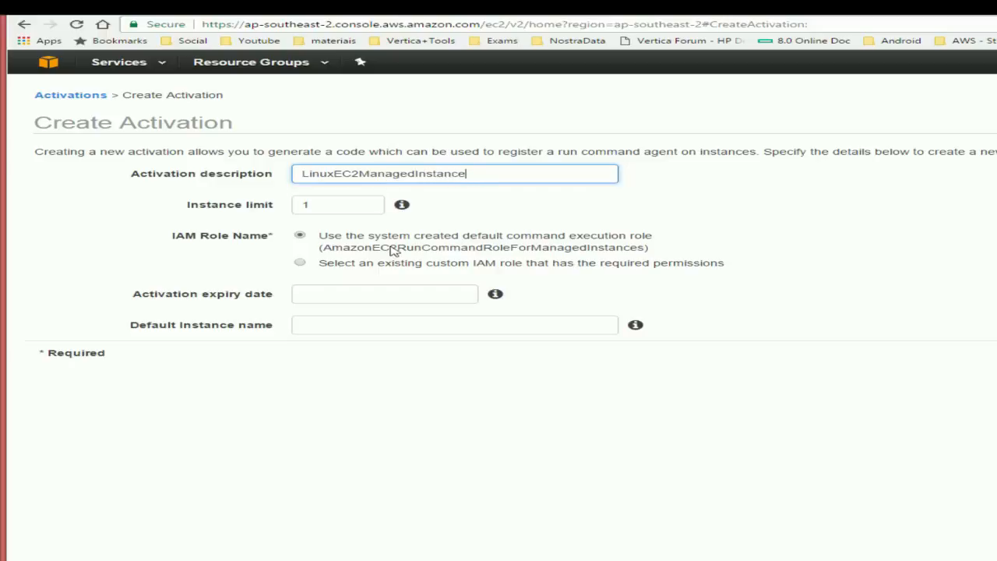
mouse_move(402, 204)
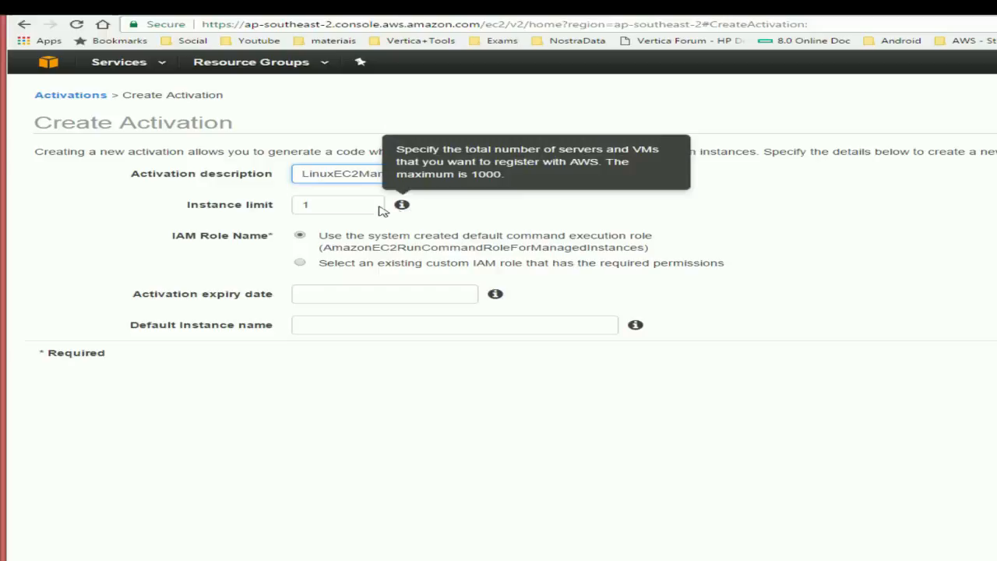
text(10)
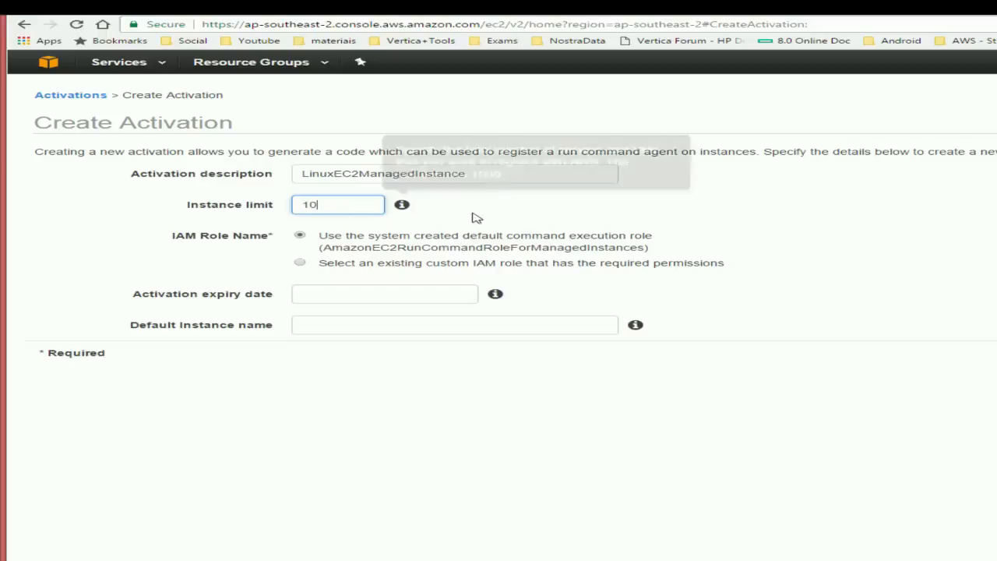
mouse_move(348, 241)
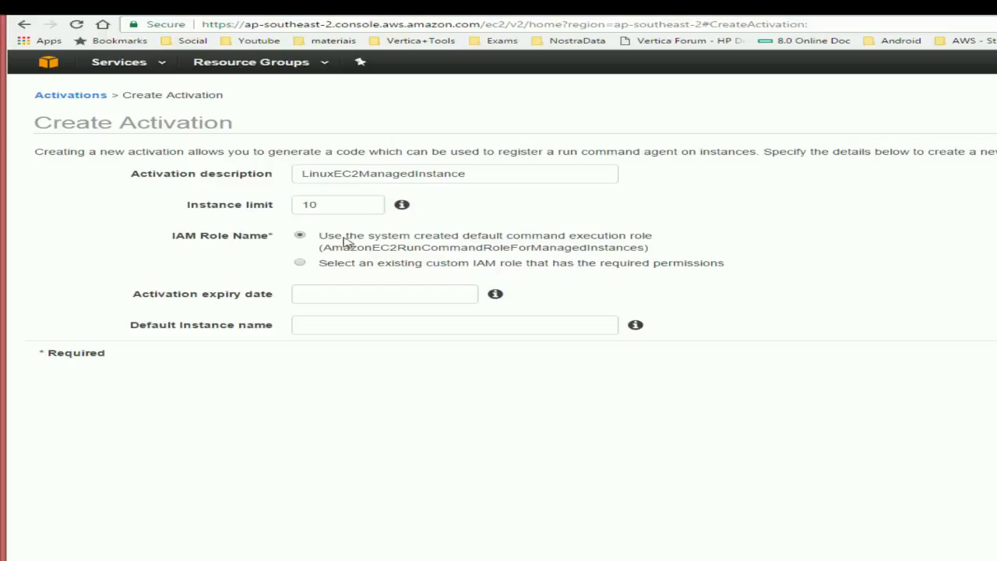
mouse_move(627, 242)
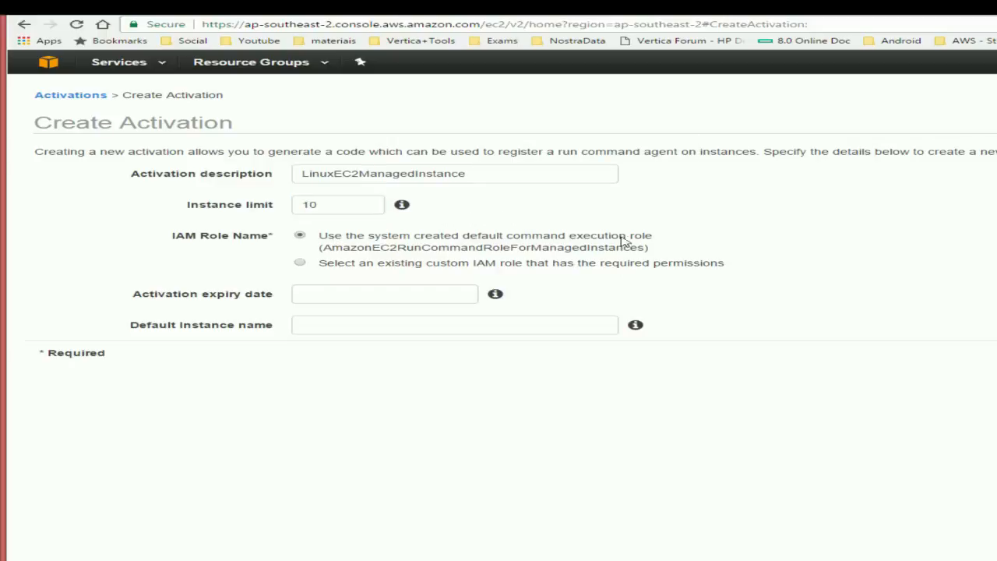
double_click(485, 235)
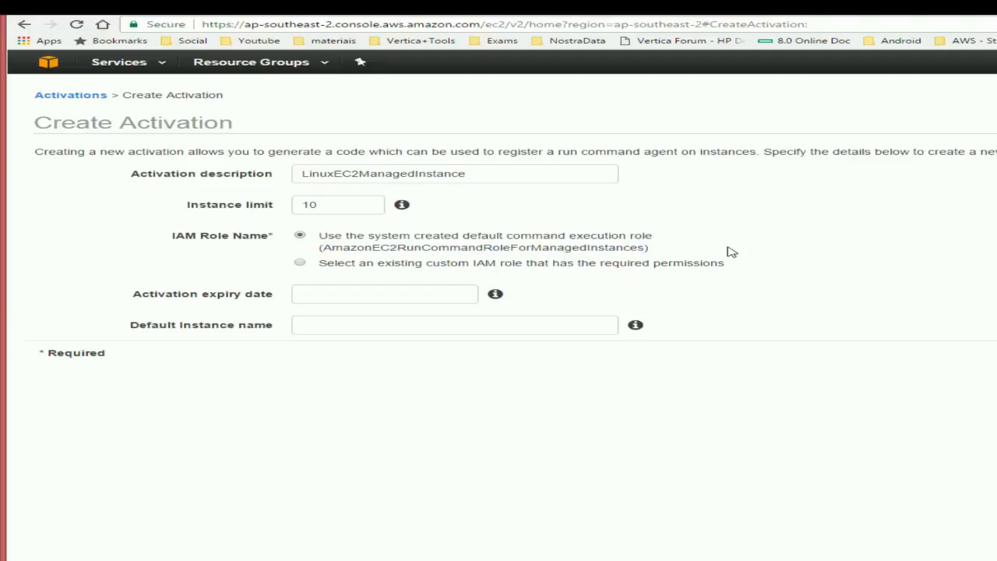
Move the activation expiry date one month later, then create the activation.
click(384, 293)
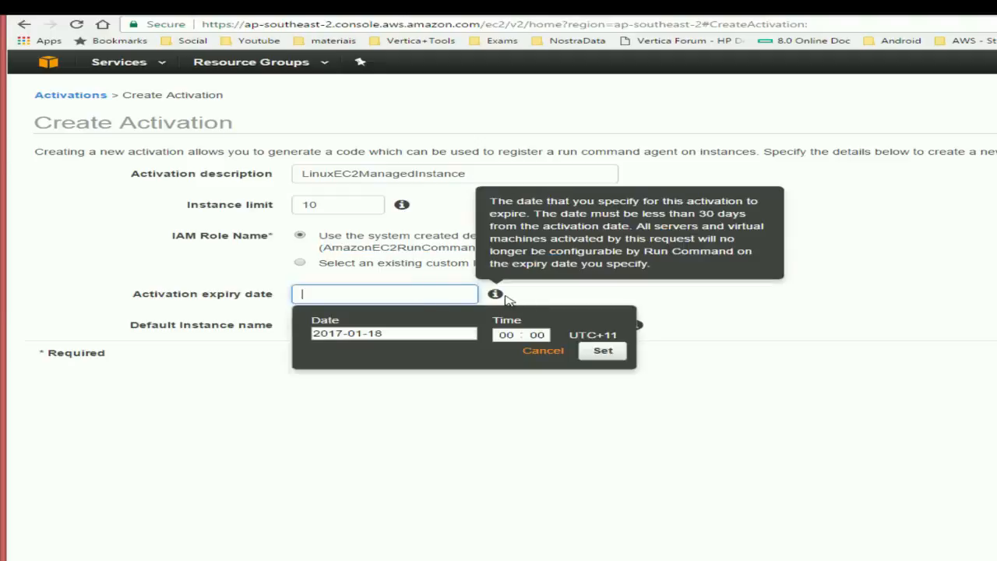
mouse_move(495, 294)
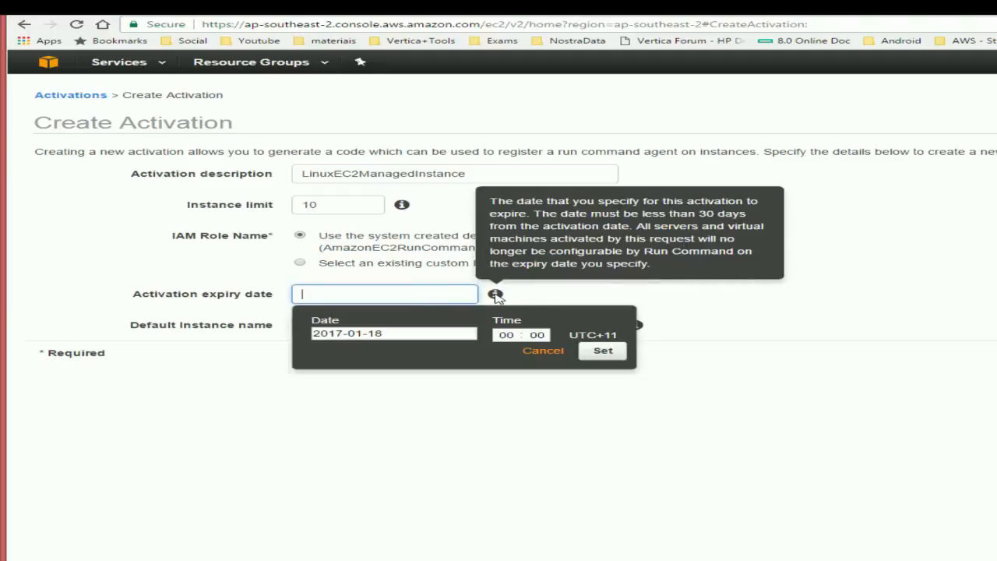
mouse_move(458, 335)
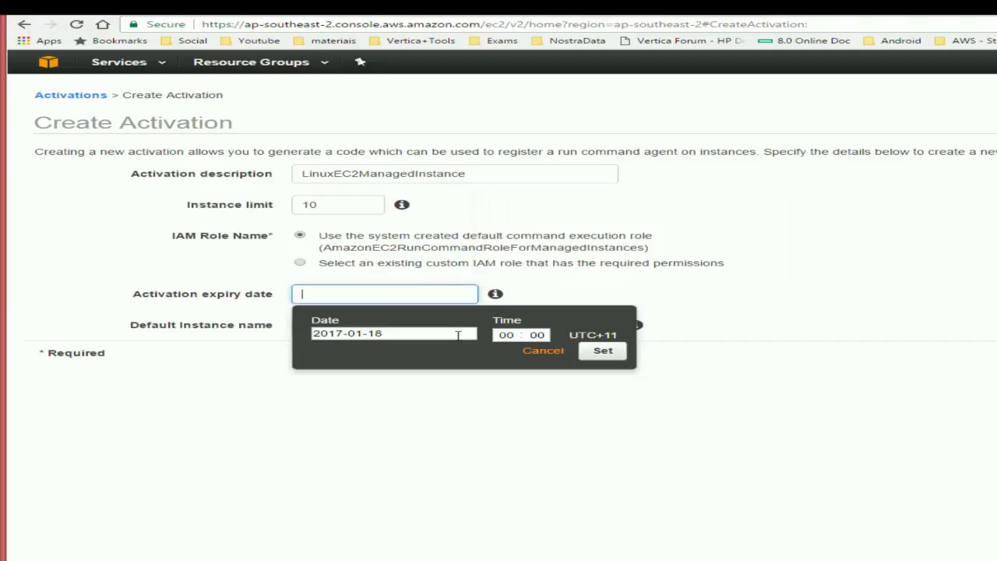
click(384, 333)
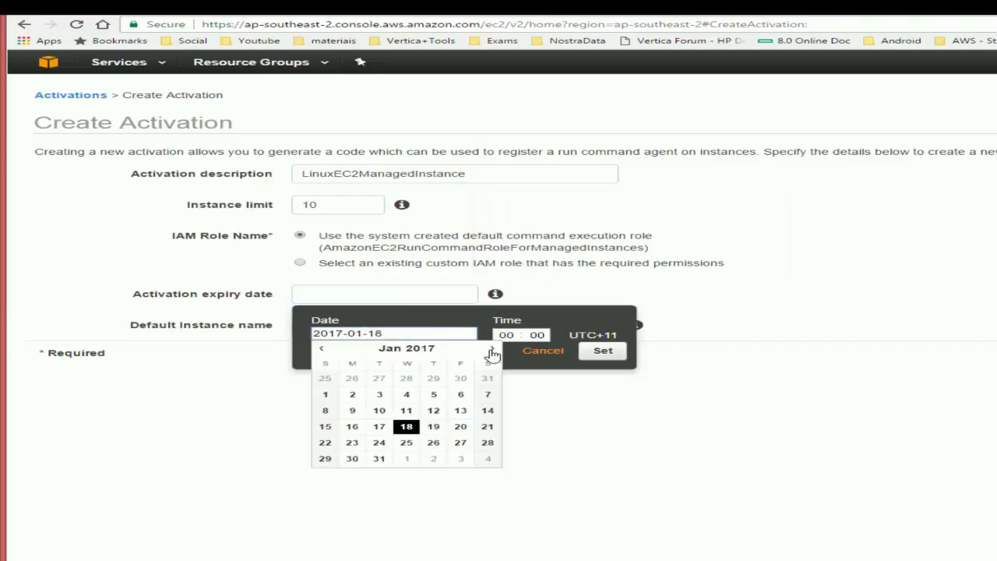
click(491, 349)
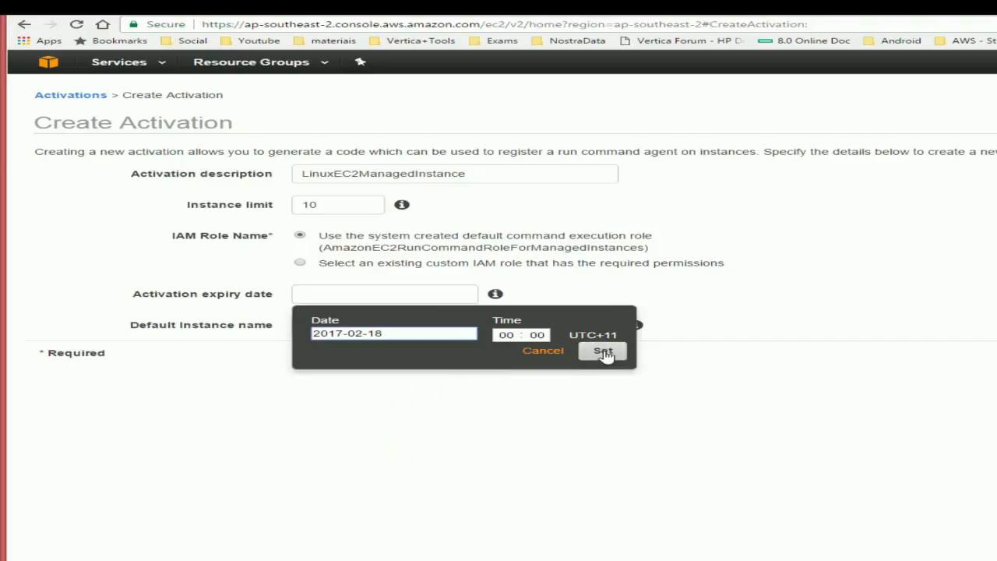
click(604, 350)
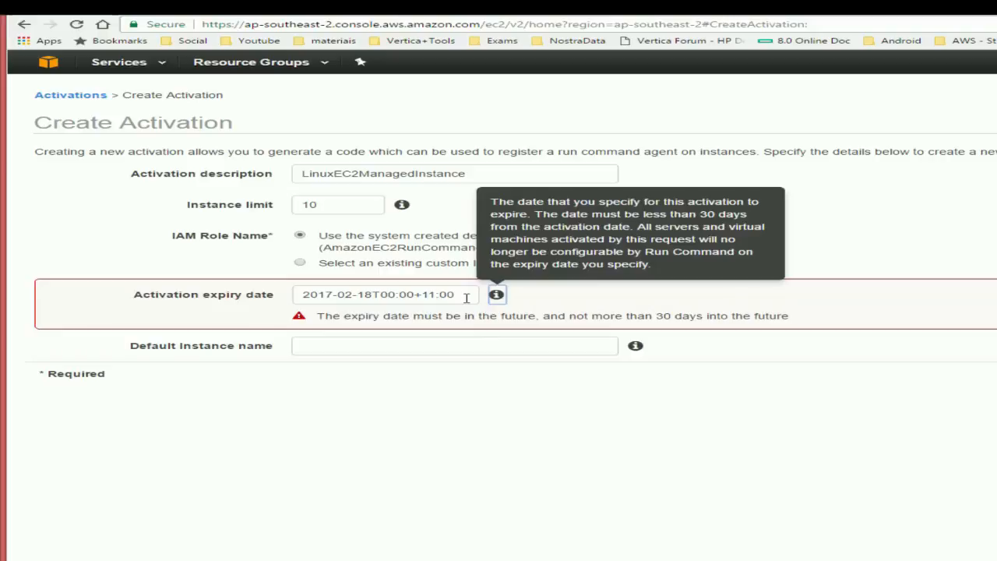
click(386, 294)
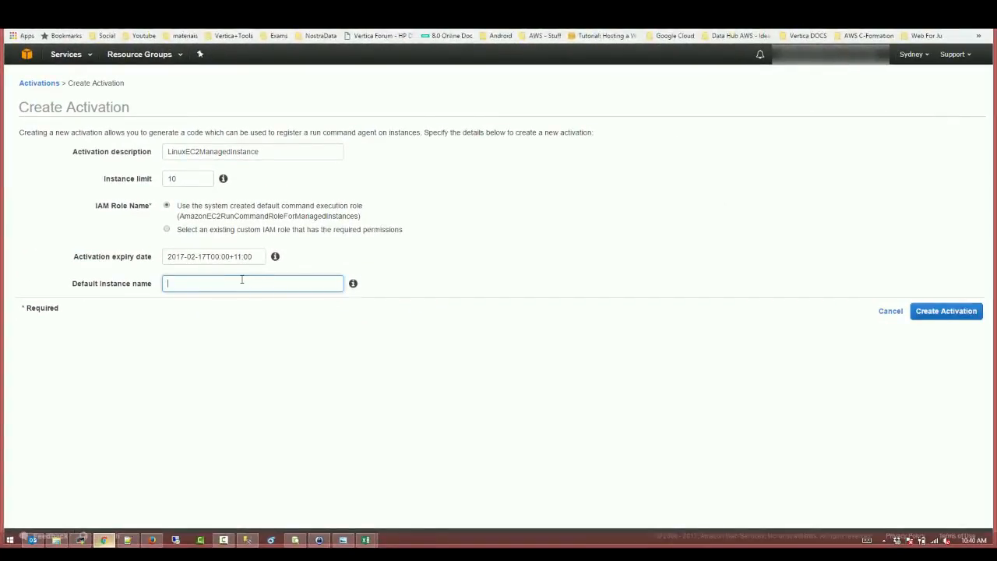
mouse_move(263, 257)
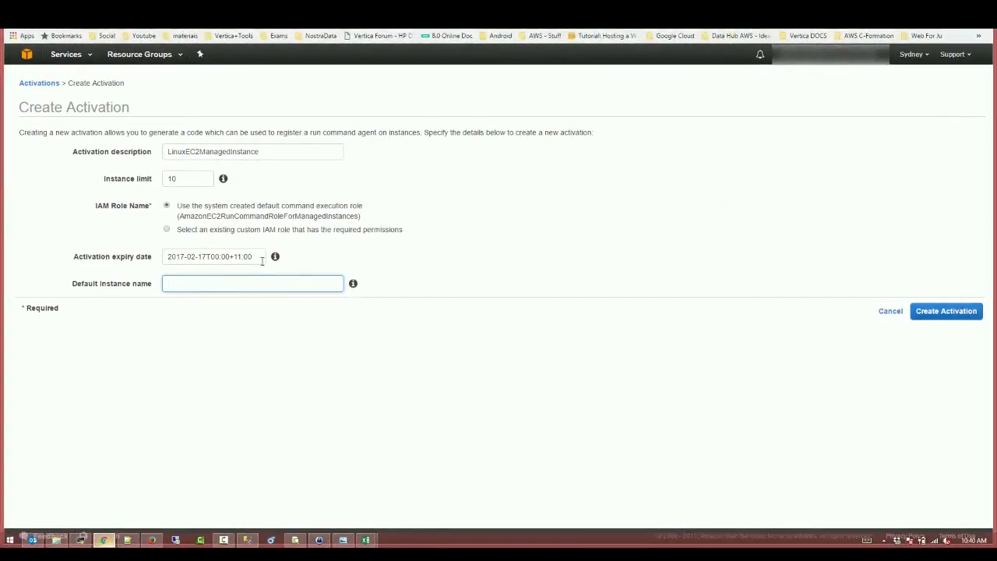
click(946, 311)
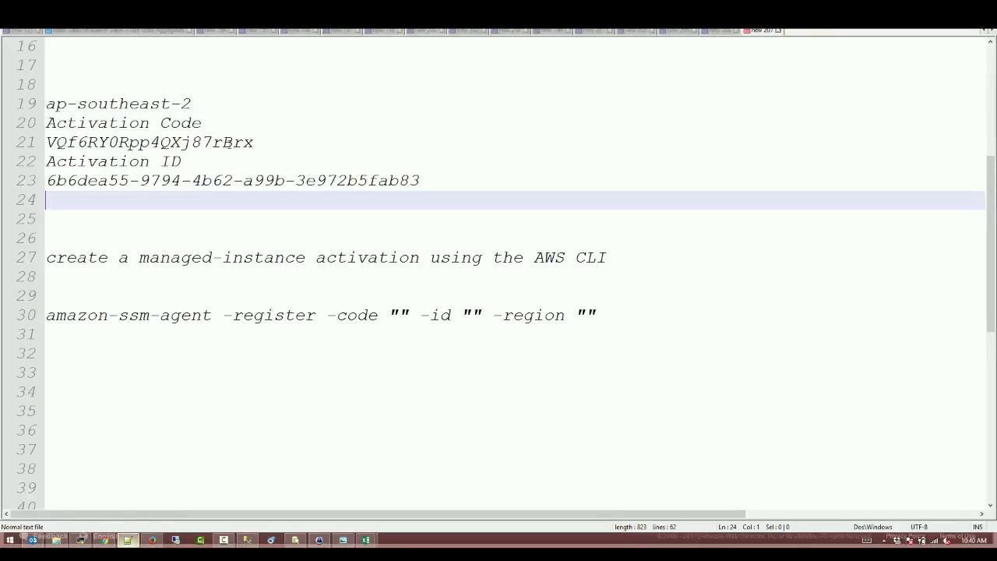
Insert the activation code, ID 6b6dea55-9794-4b62-a99b-3e972b5fab83 and region into the register command.
right_click(148, 142)
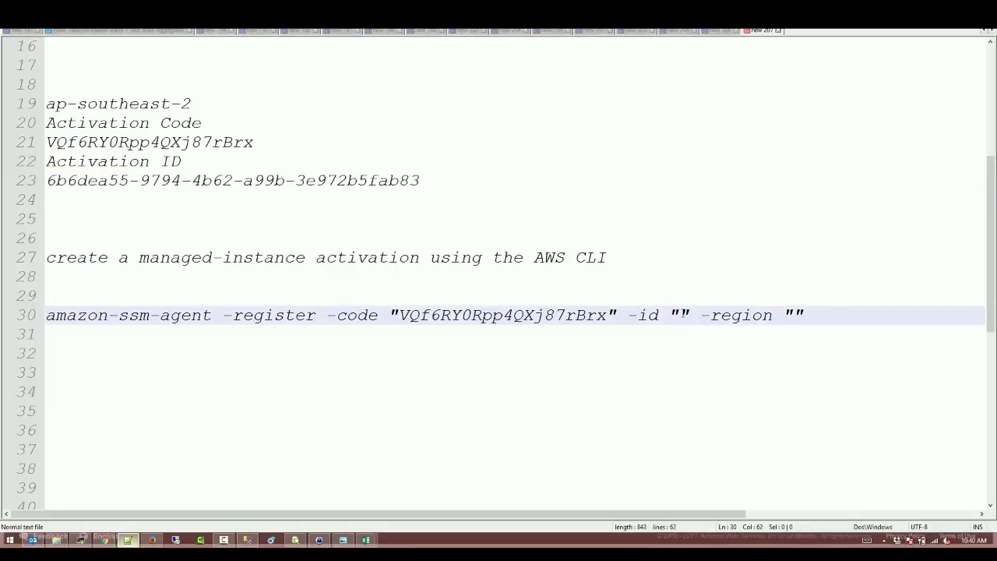
text(6b6dea55-9794-4b62-a99b-3e972b5fab83)
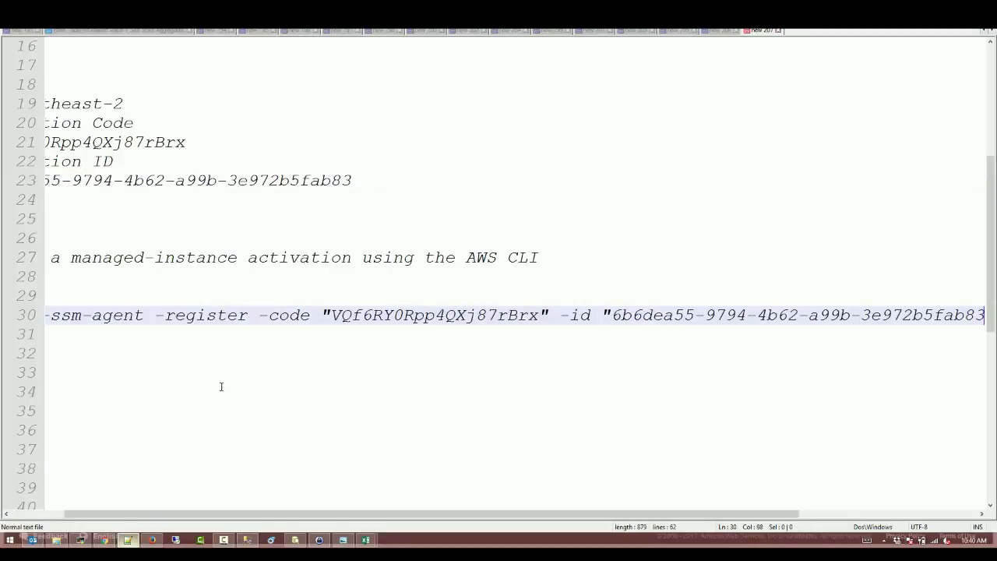
scroll(left, 3)
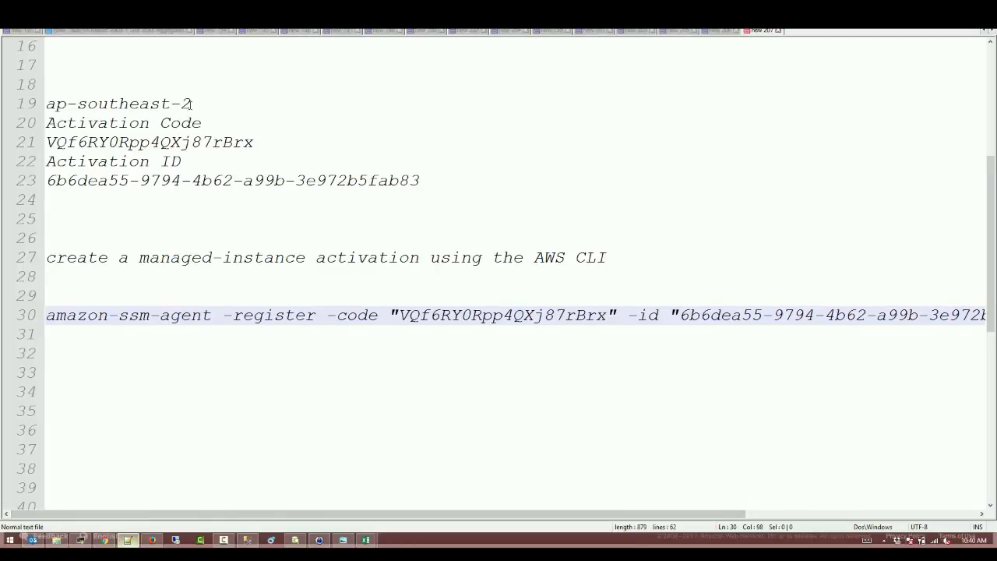
click(117, 103)
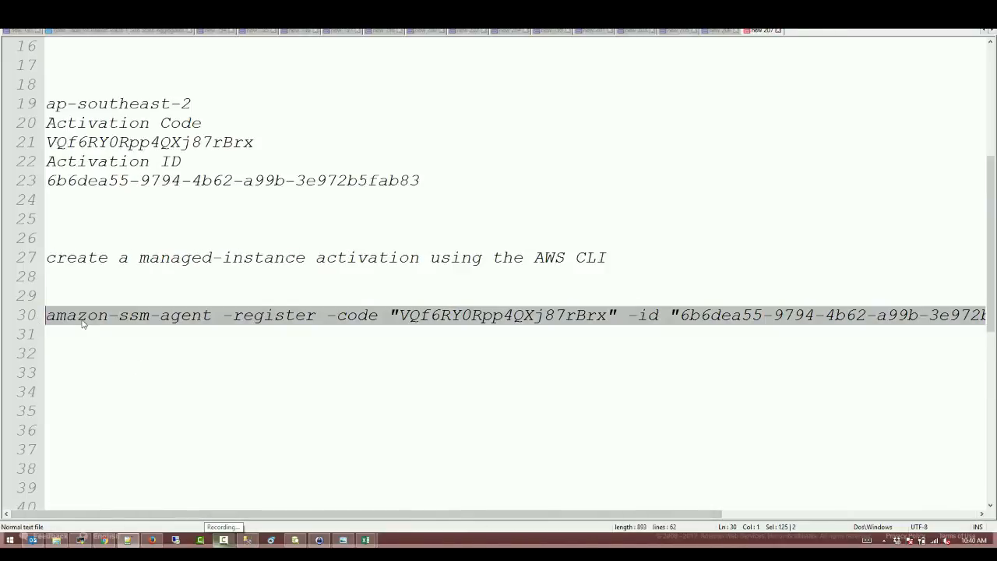
mouse_move(92, 512)
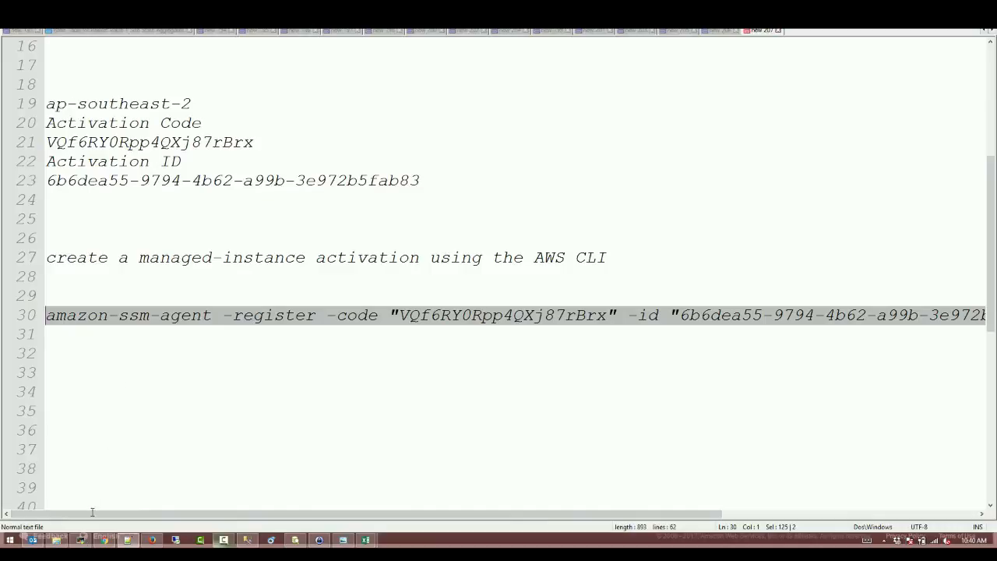
click(80, 540)
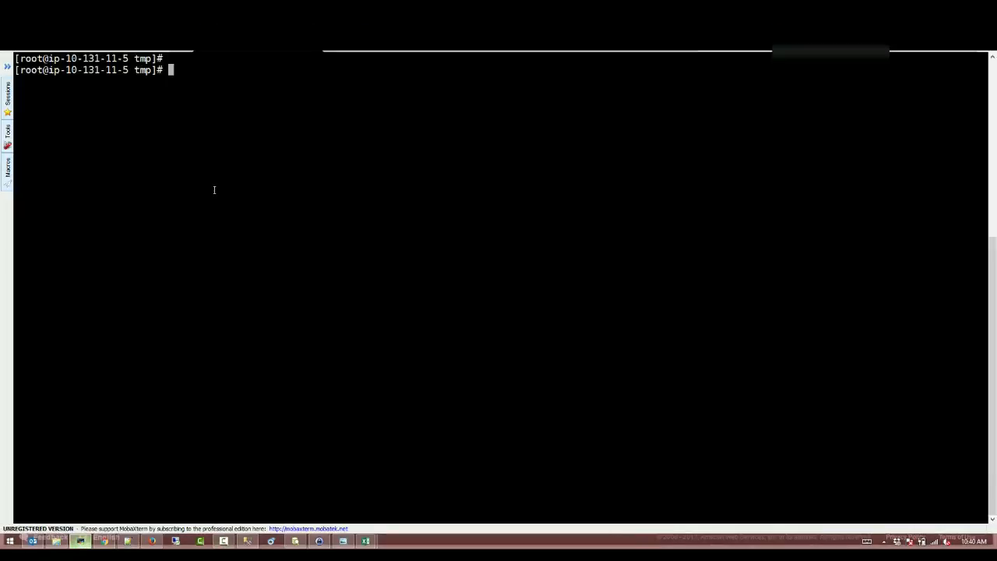
Paste the register command, confirm override with Y, and run systemctl status amazon-ssm-agent.
key(Return)
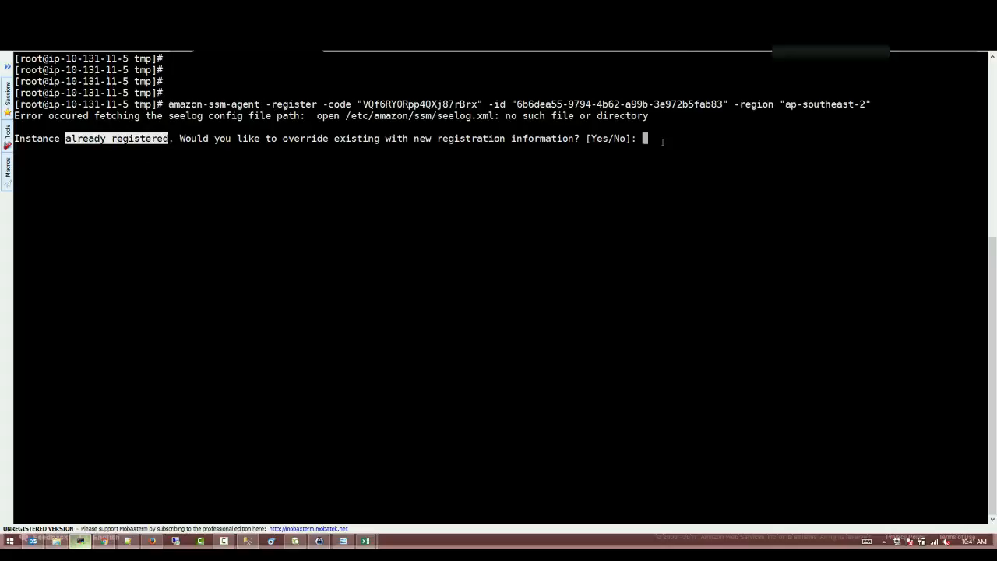
text(Yes)
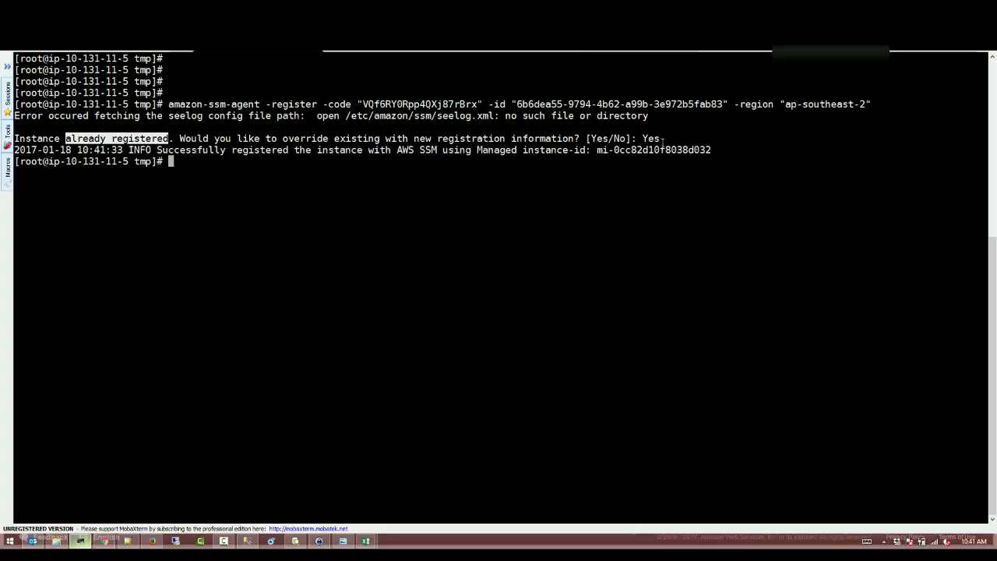
key(Return)
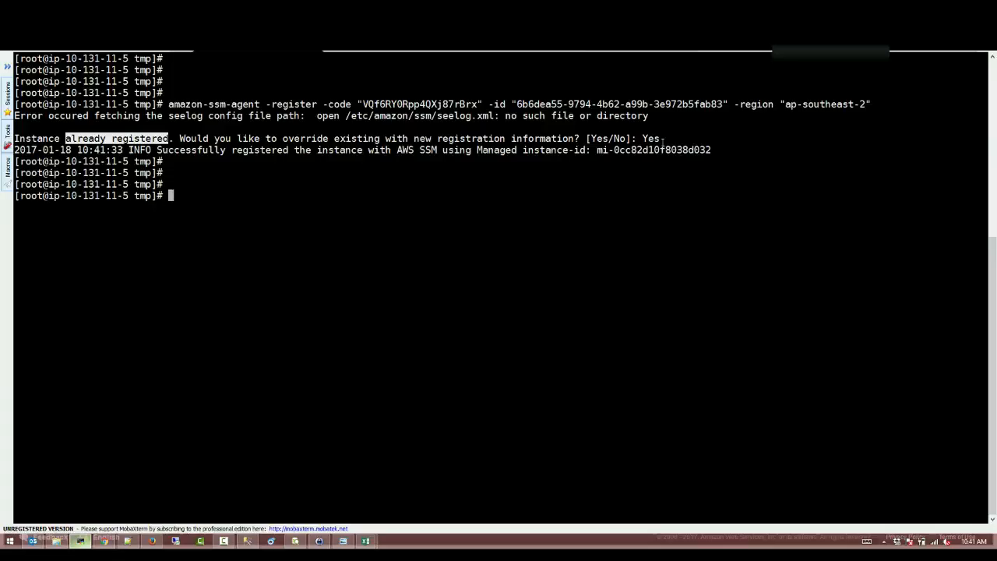
text(systemctl status amazon-ssm-agent)
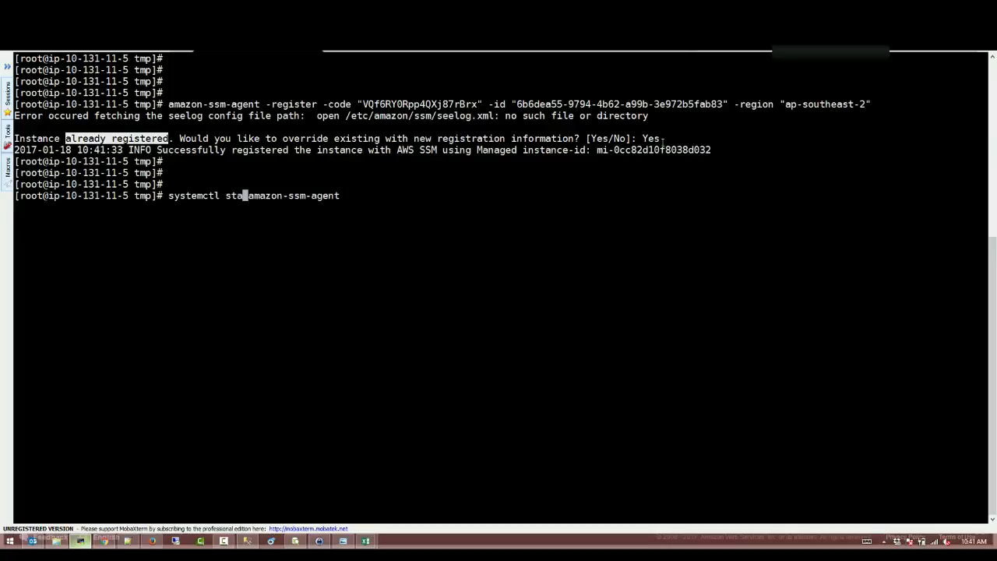
text(rt )
key(Return)
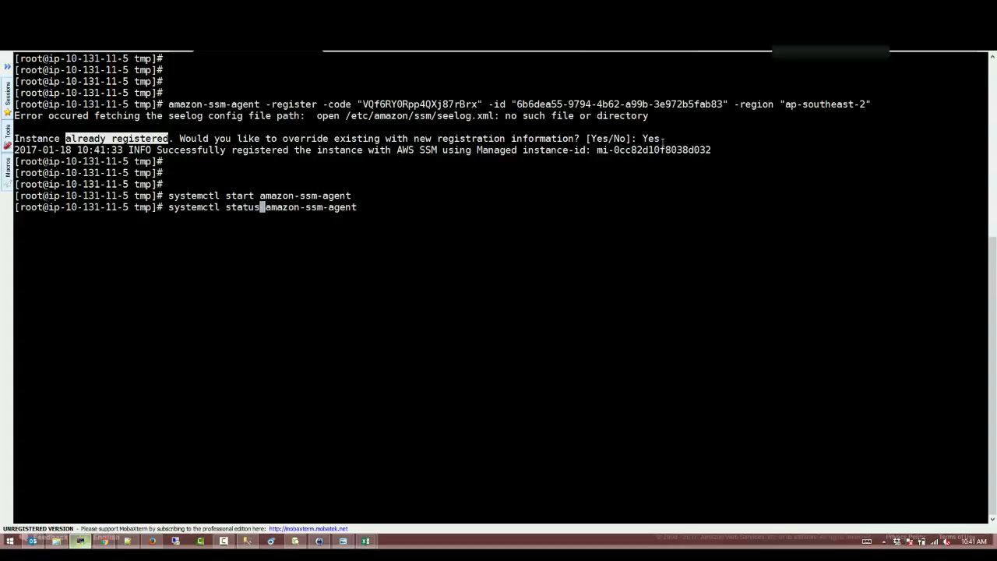
key(Return)
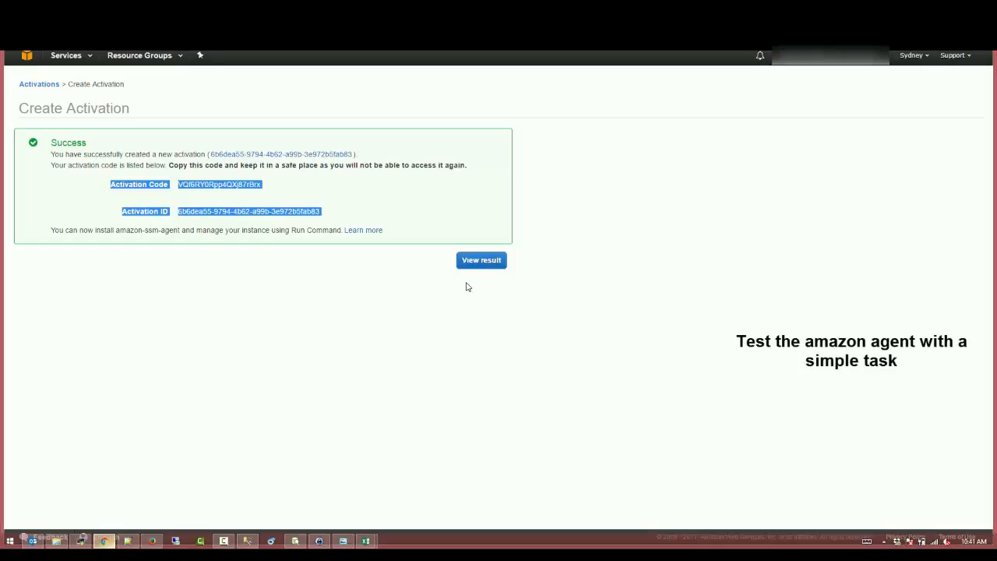
View the new activation, then on Run Command tick instance mi-0cc82d10f8038d032 as target.
click(480, 260)
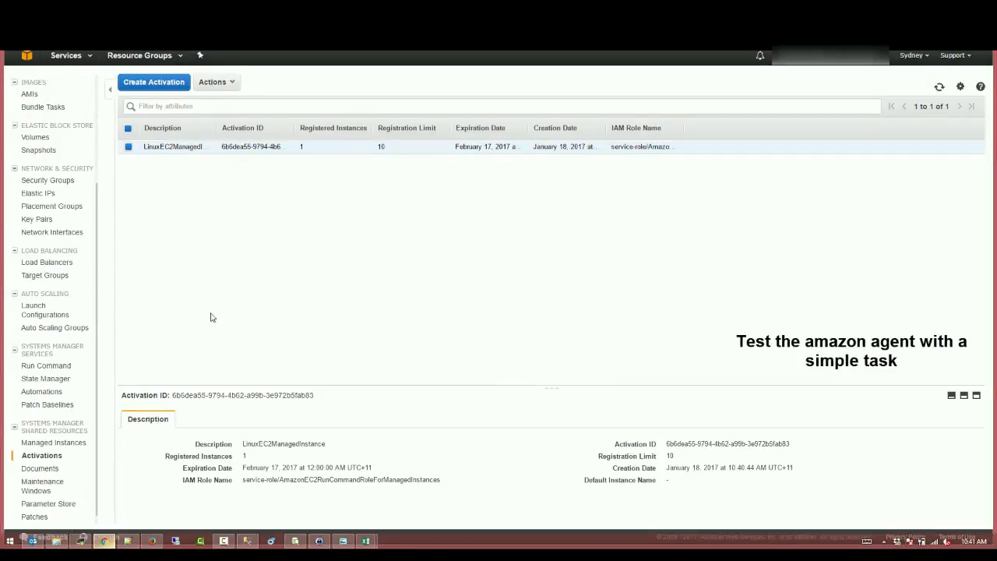
mouse_move(45, 366)
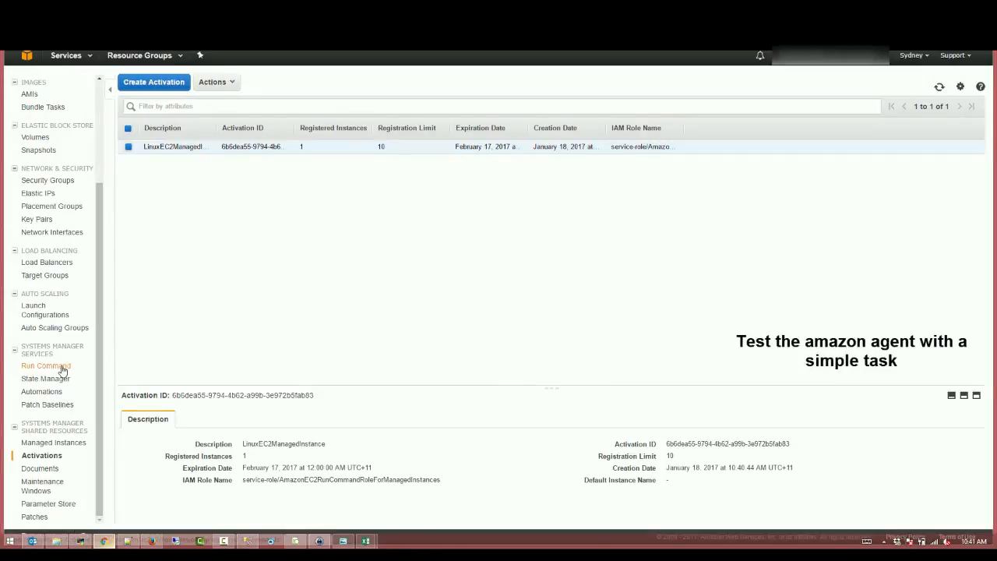
click(45, 367)
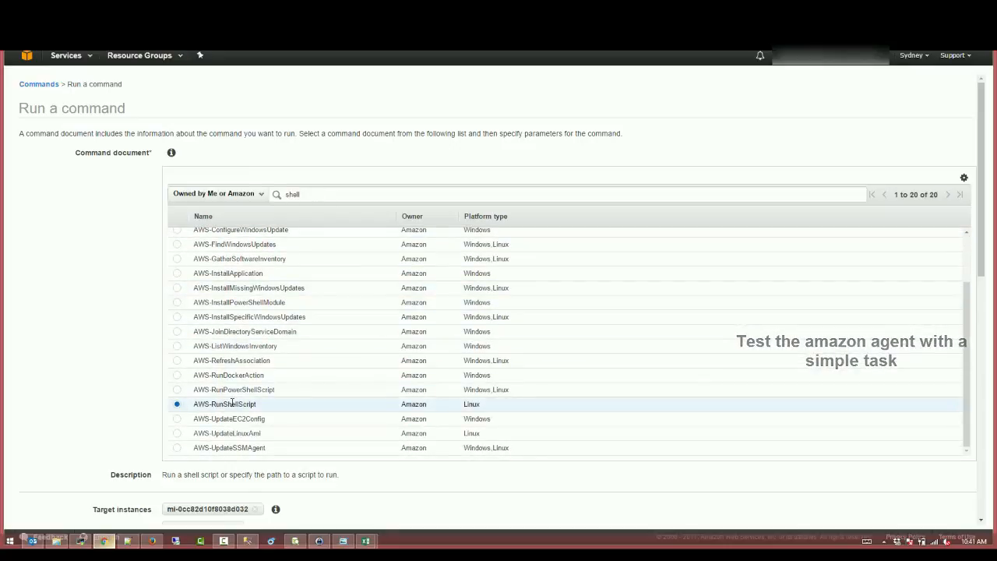
scroll(down, 3)
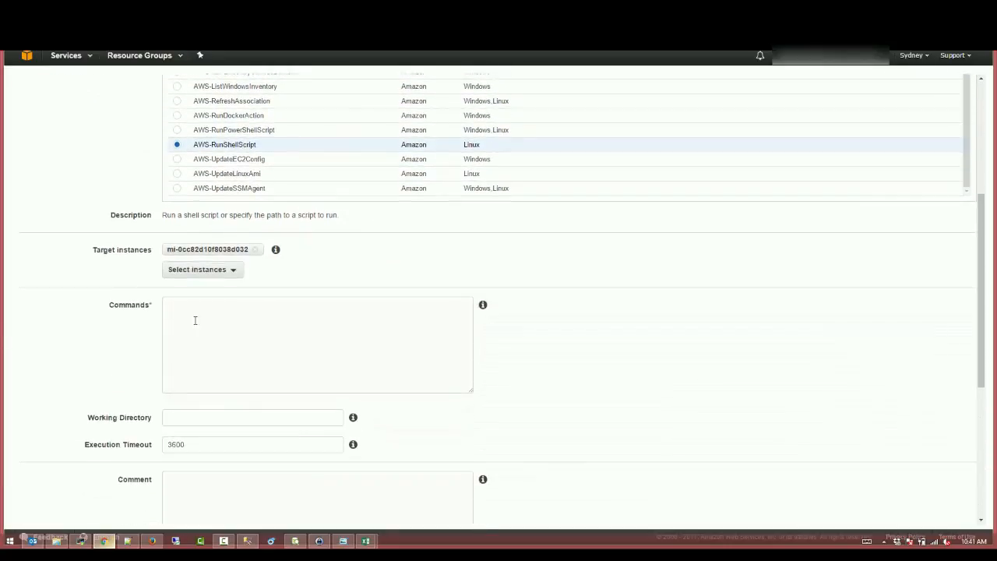
click(201, 269)
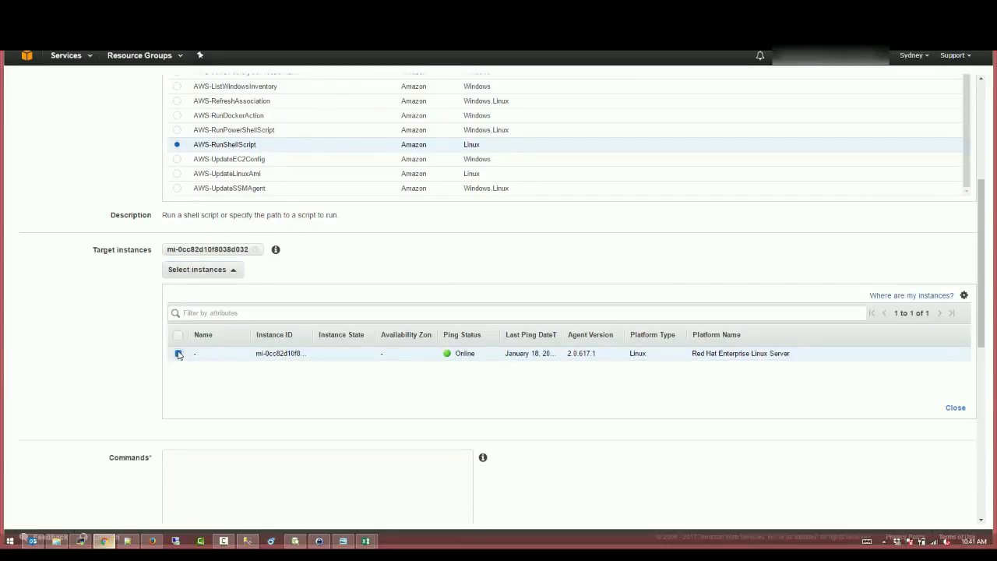
click(178, 353)
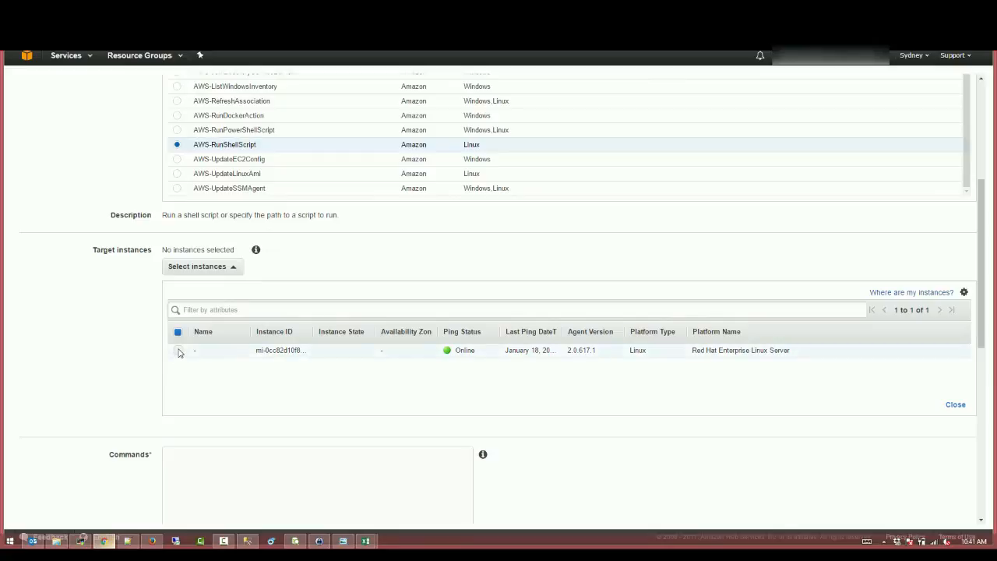
click(178, 350)
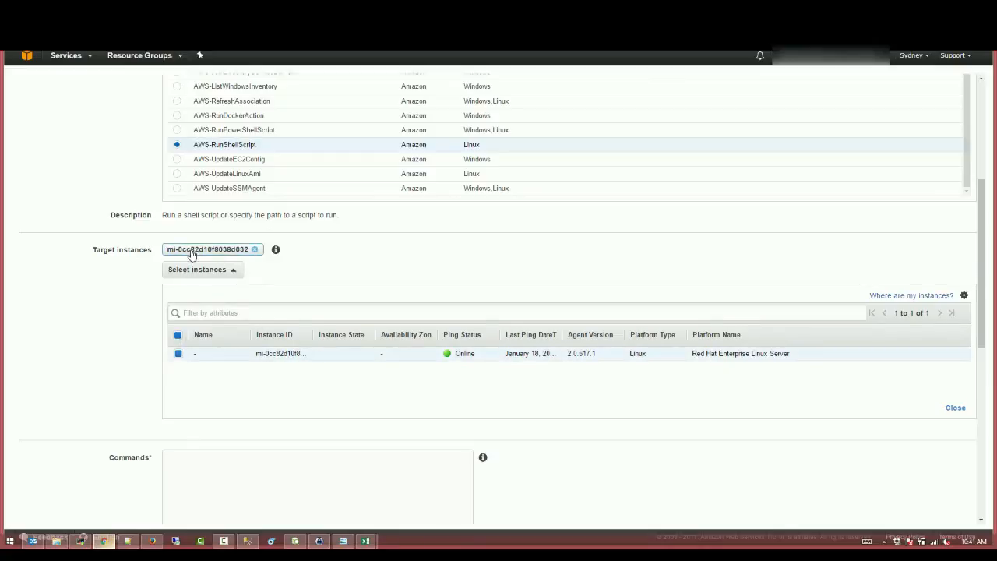
mouse_move(275, 249)
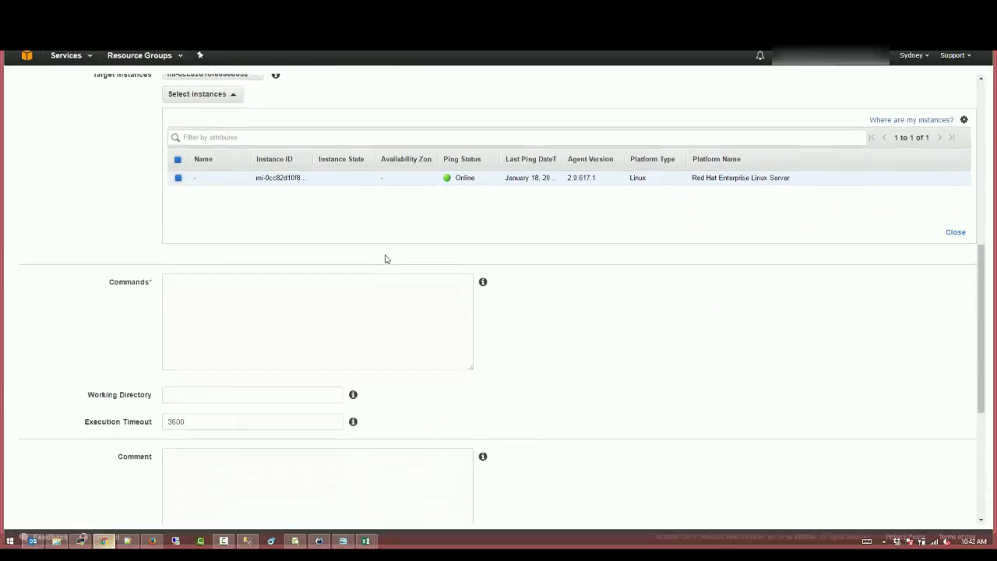
Enter the commands 'touch /tmp/file.txt' and 'echo " this is a test" > /tmp/file.txt'.
click(316, 320)
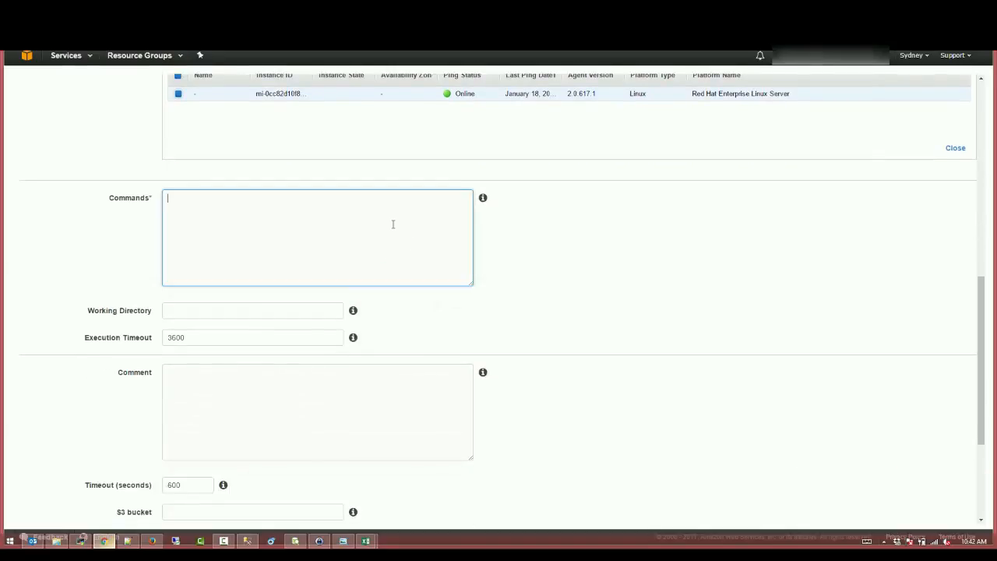
text(touch)
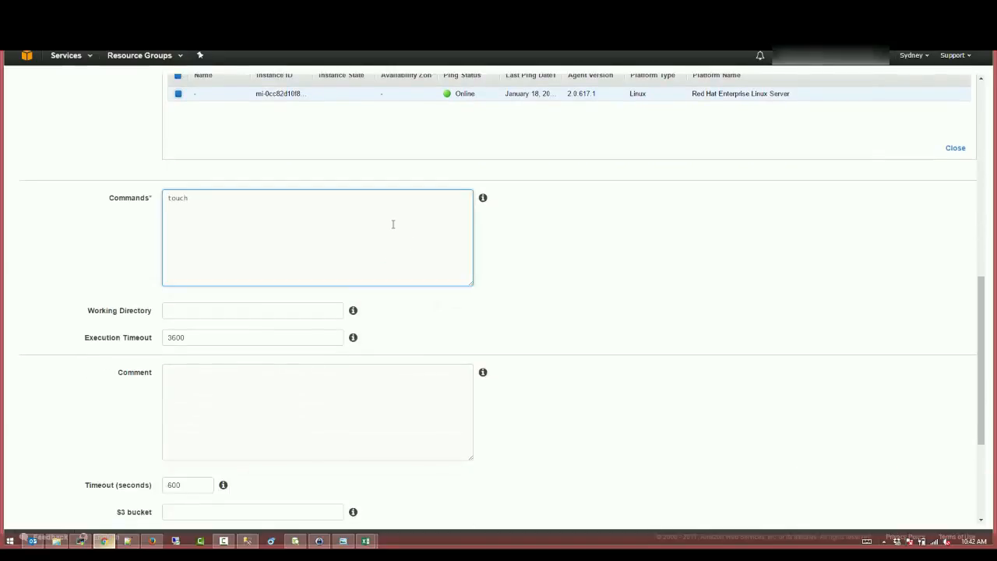
text(/tmp/)
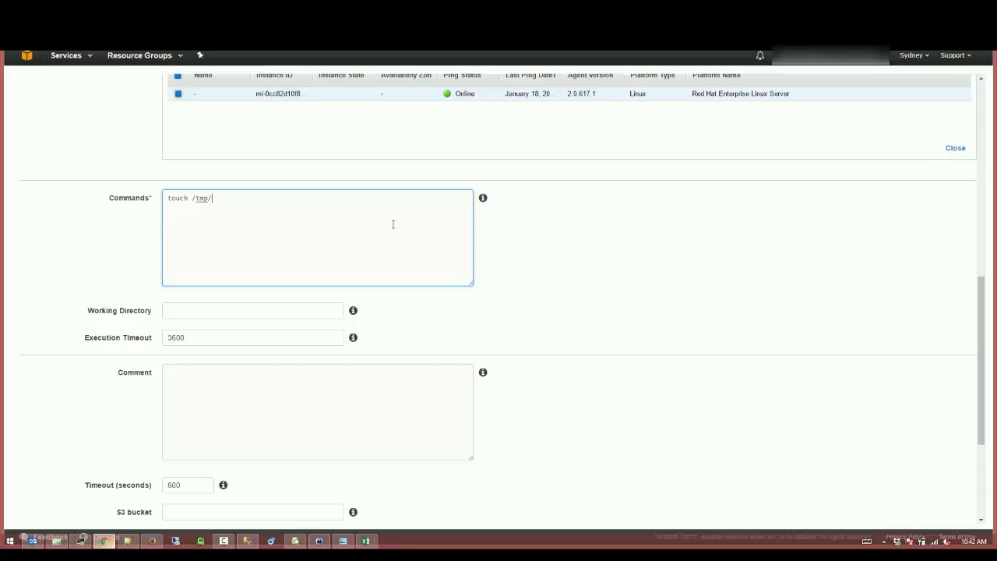
text(tet)
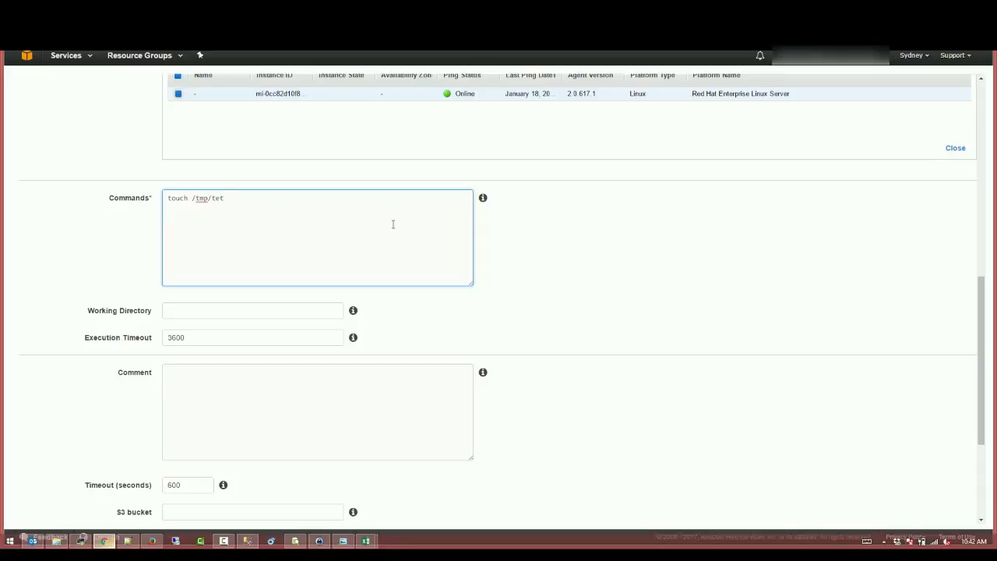
text(st)
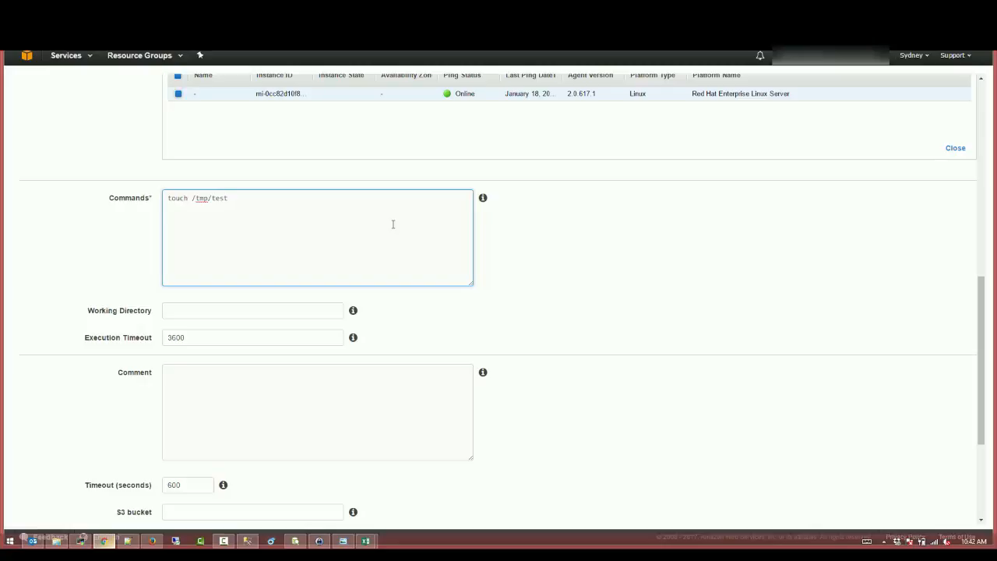
text(.txt)
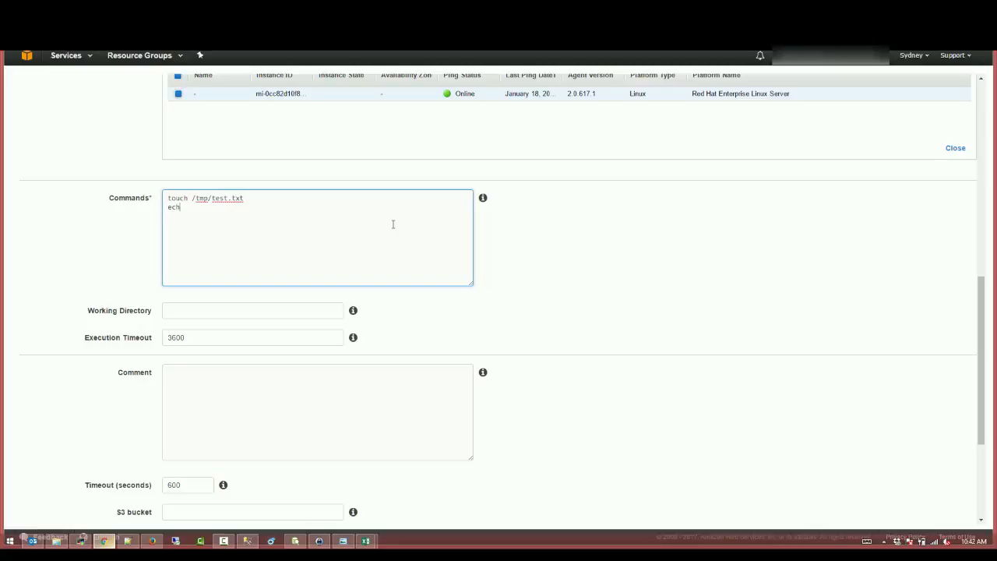
text(o ")
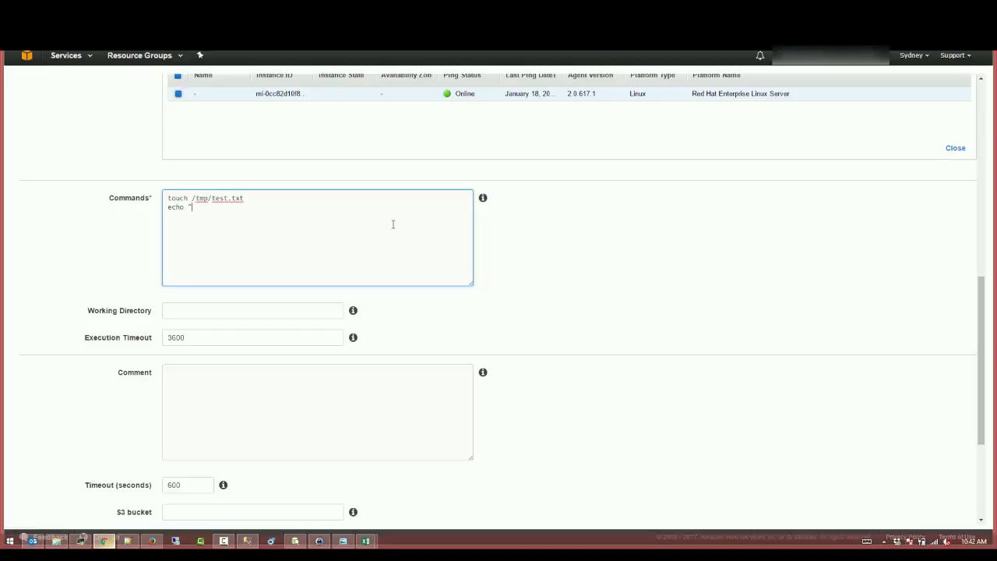
text(this is a te)
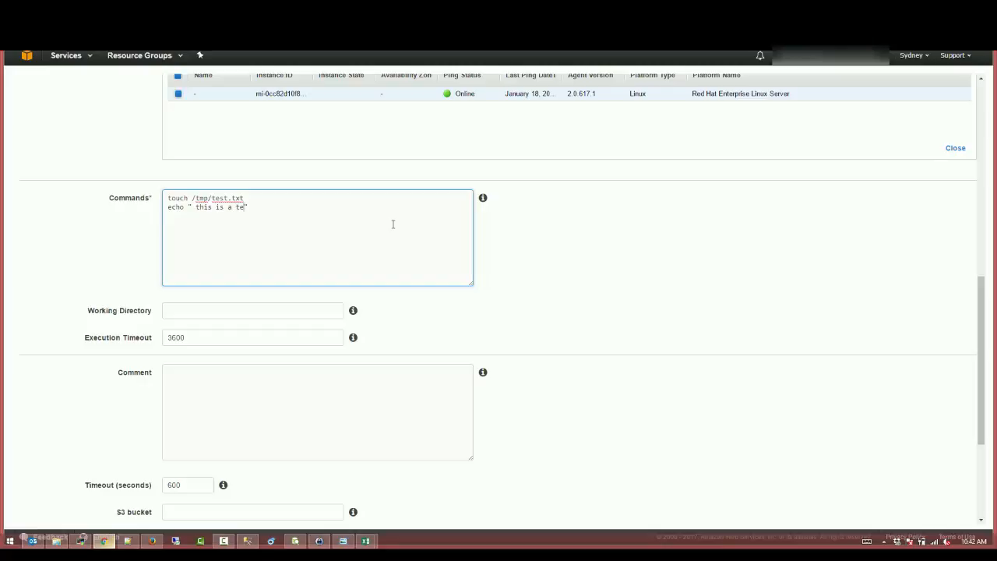
text(st" > /tmp/file.txt)
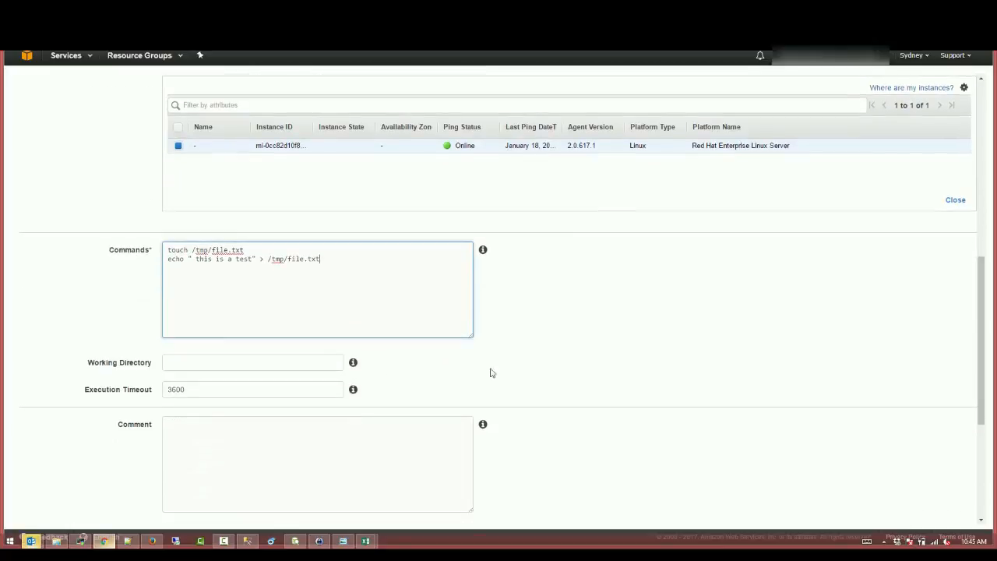
mouse_move(353, 362)
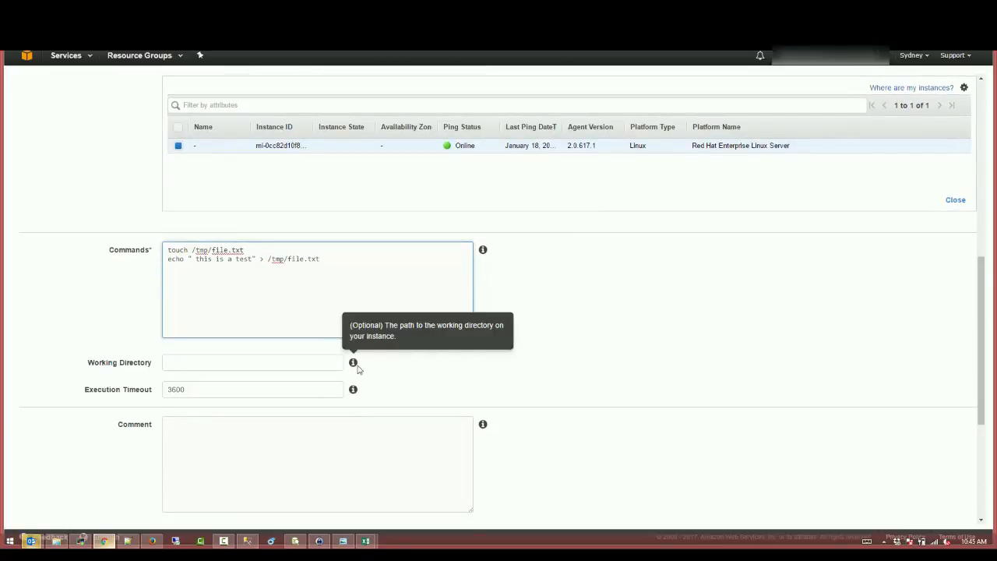
mouse_move(353, 390)
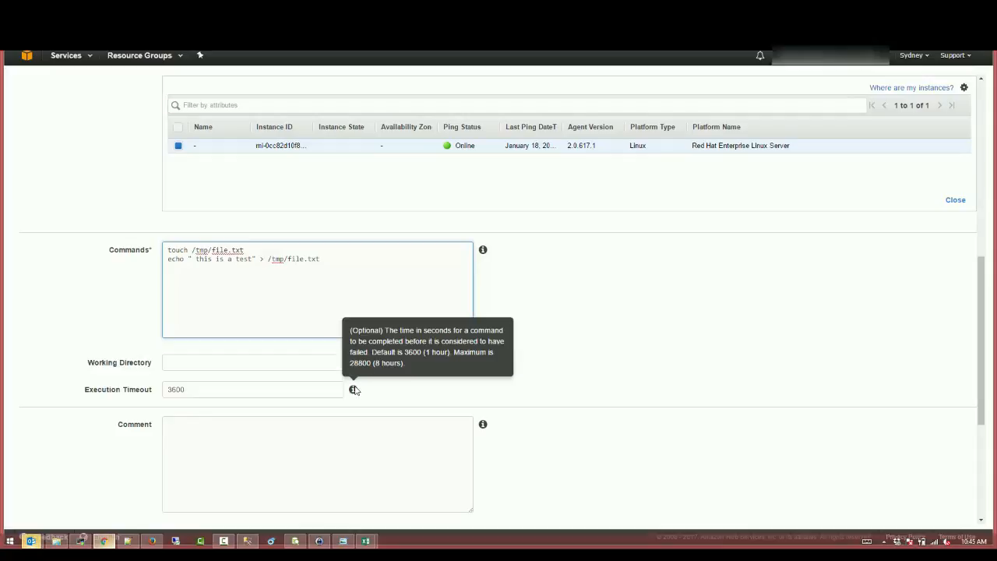
Expand the 'AWS Command Line Interface command' section to show the equivalent CLI command.
scroll(down, 3)
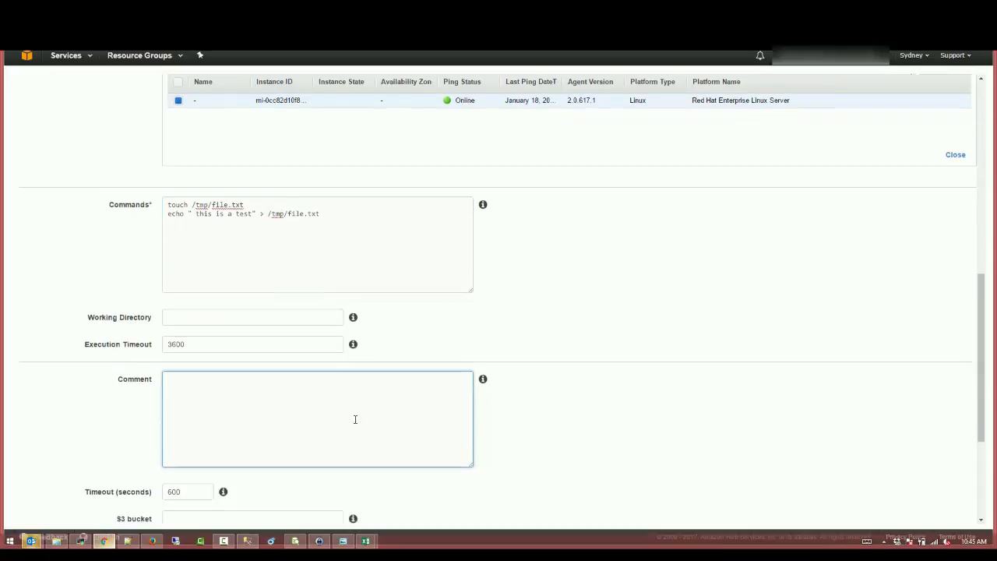
scroll(down, 3)
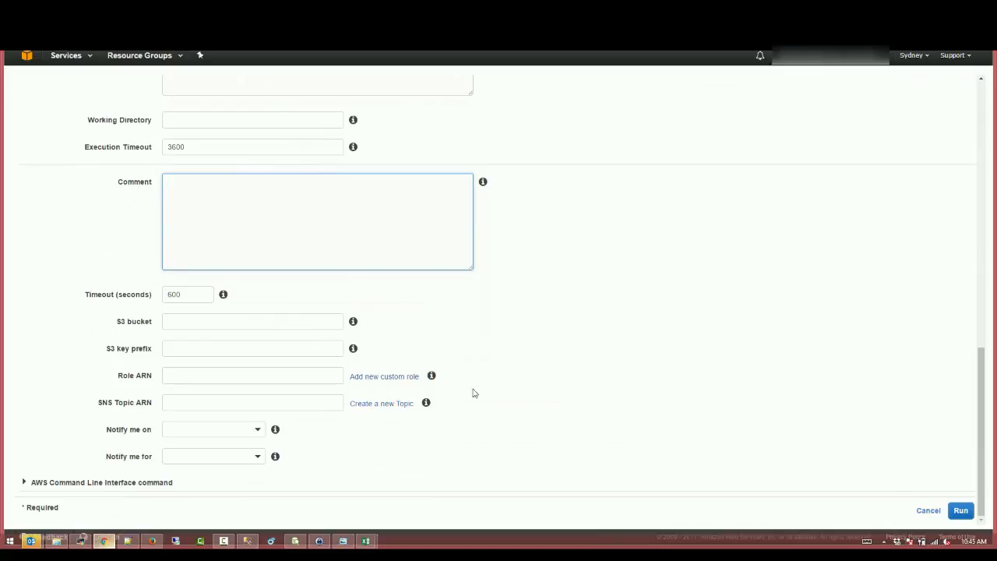
click(24, 481)
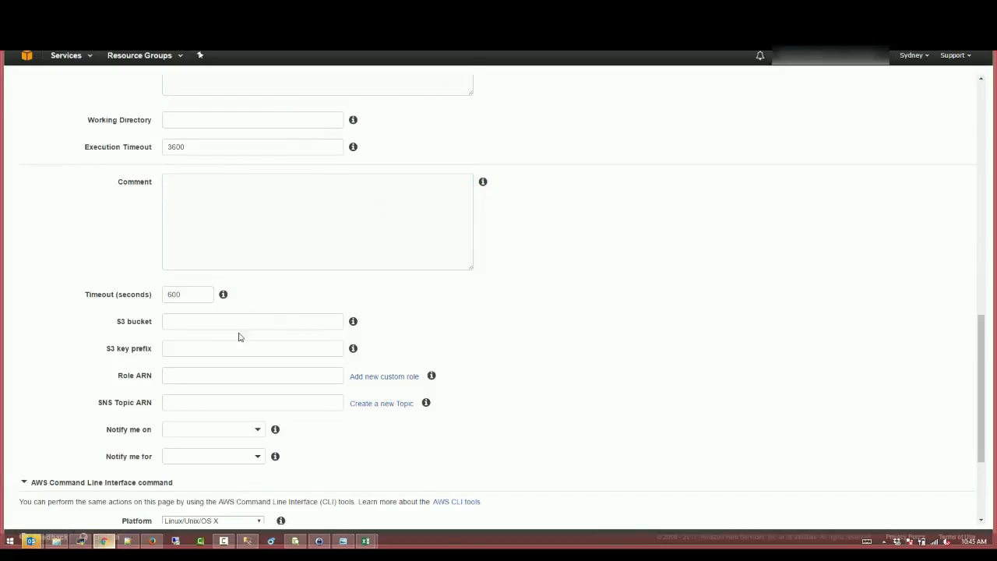
scroll(down, 3)
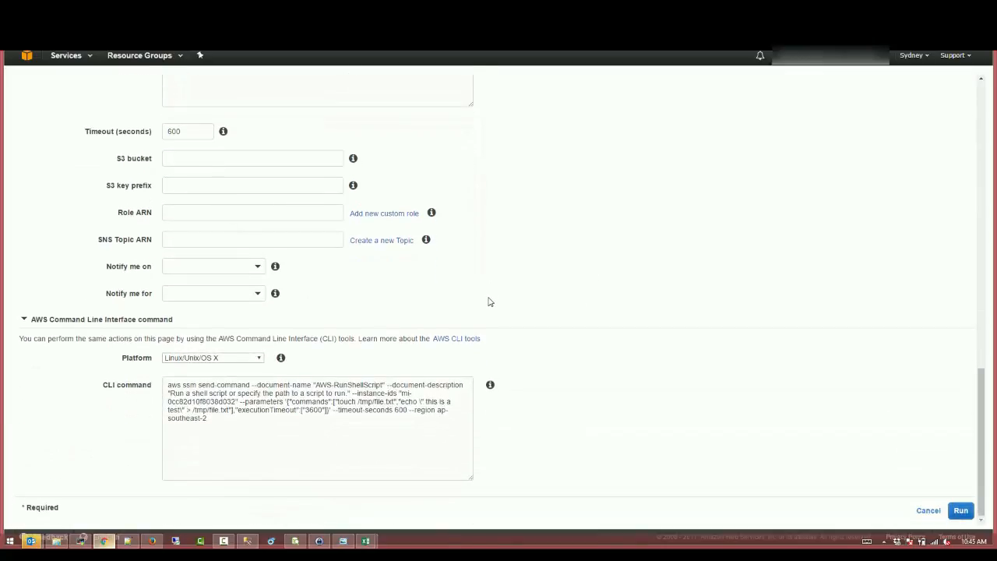
mouse_move(548, 312)
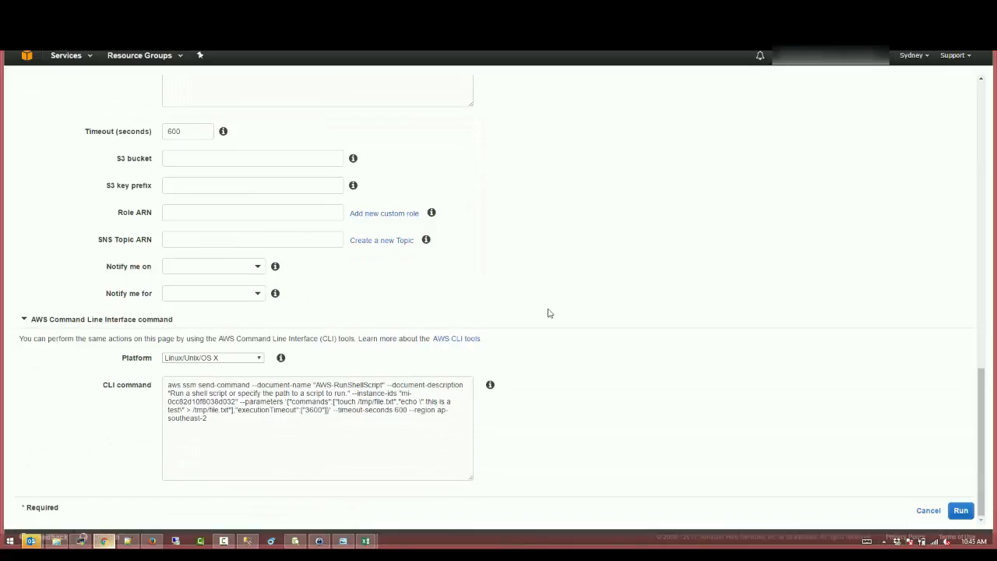
Compare the Windows PowerShell and command prompt versions, then return to Linux/Unix/OS X.
click(213, 358)
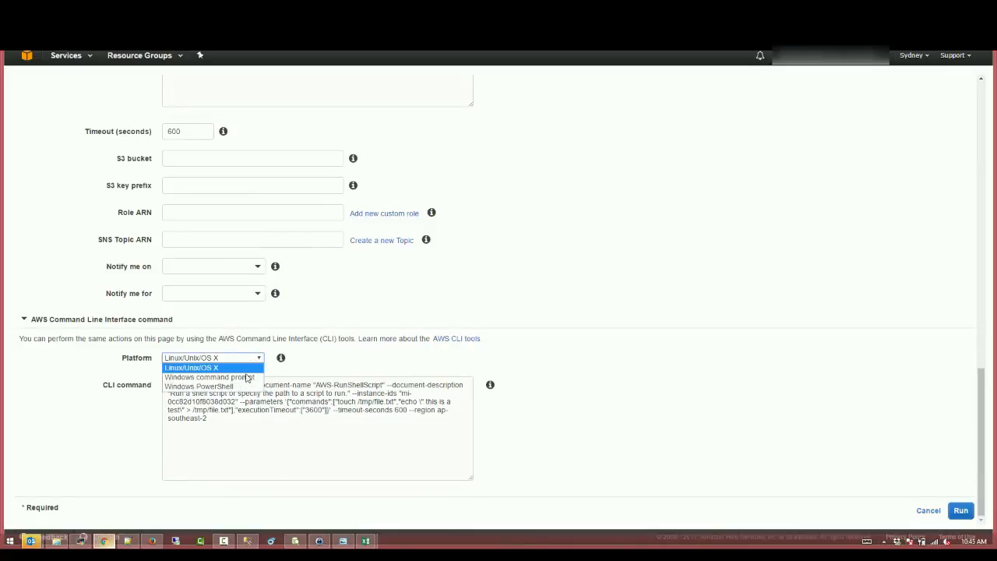
click(199, 387)
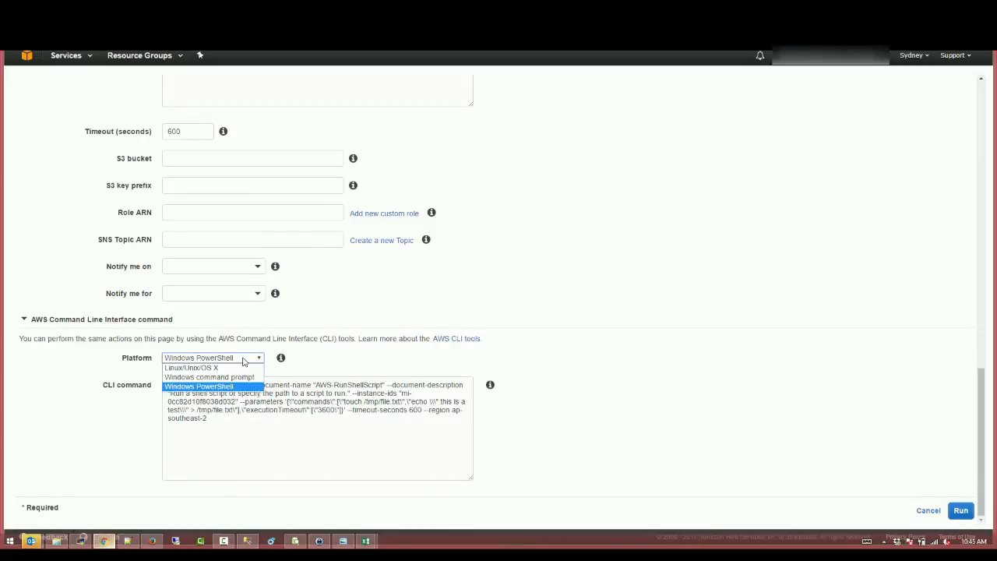
click(209, 377)
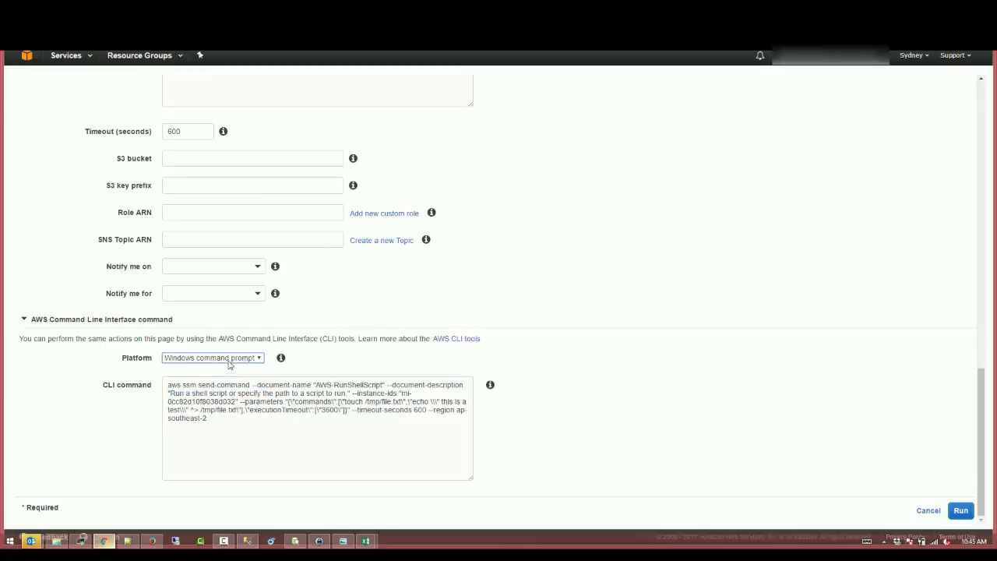
click(212, 358)
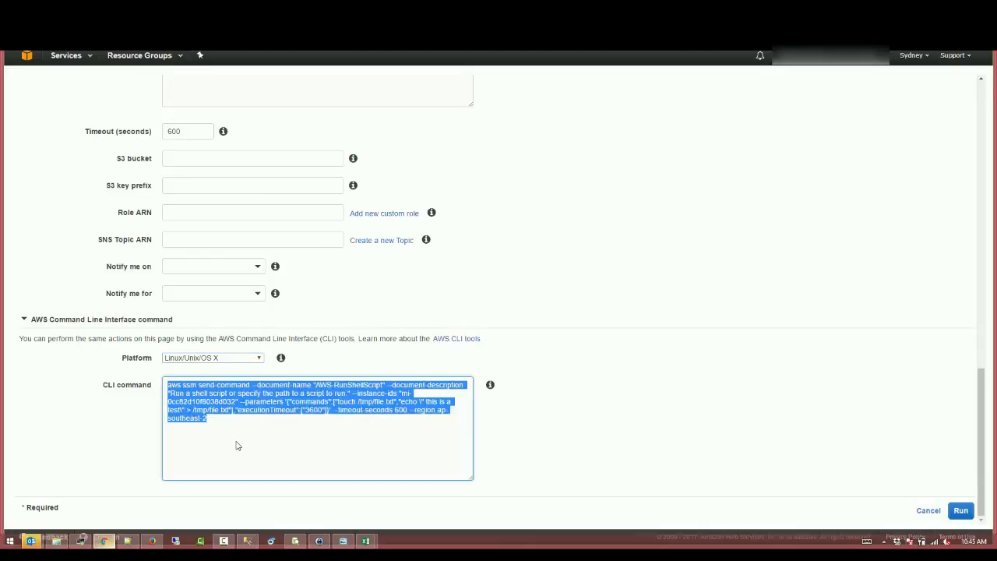
Run AWS-RunShellScript on mi-0cc82d10f8038d032 and confirm its Success status.
click(961, 511)
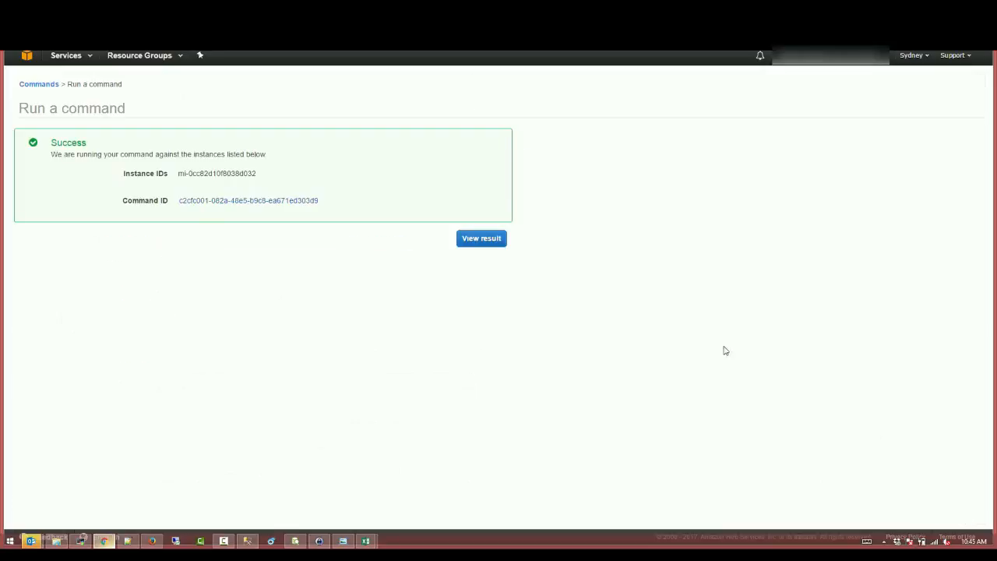
mouse_move(429, 220)
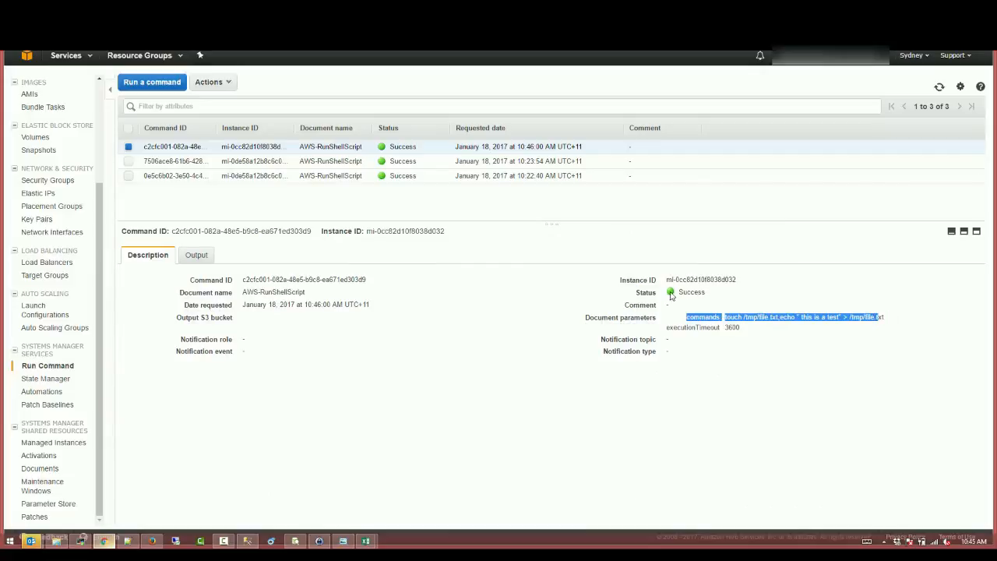
double_click(691, 291)
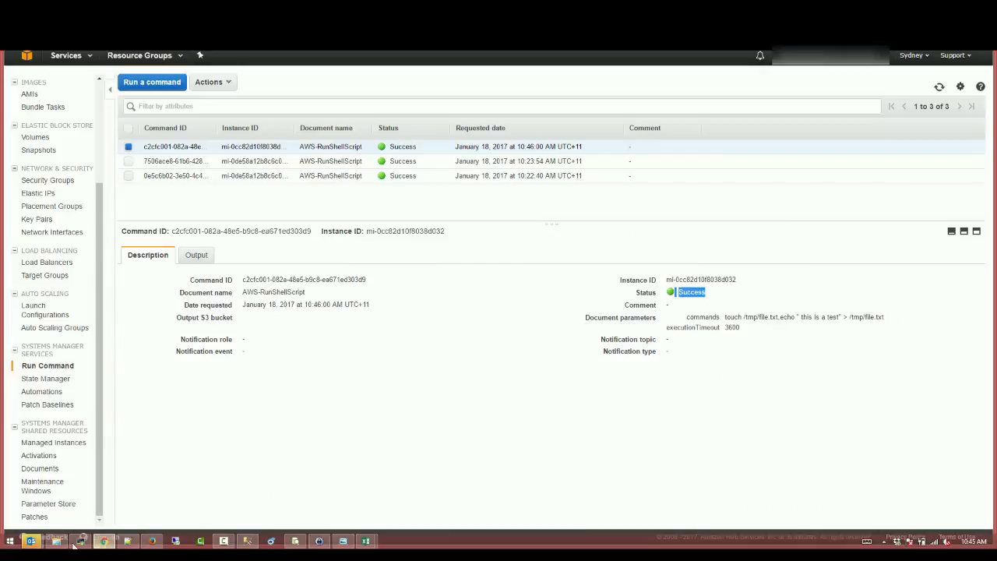
click(79, 540)
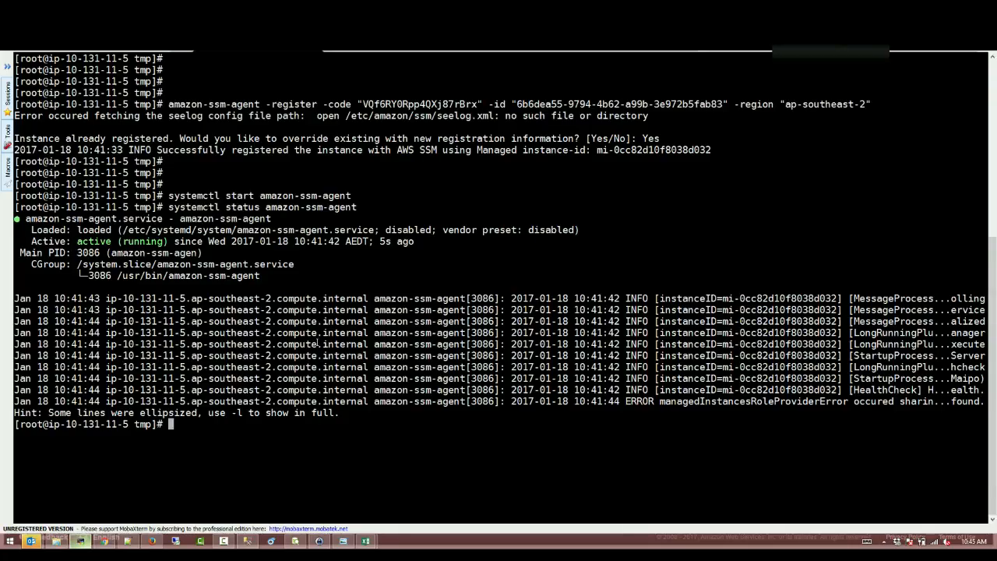
Change to /tmp, spot file.txt in the listing, and cat it to show 'this is a test'.
text(cd /tmp)
text(ll)
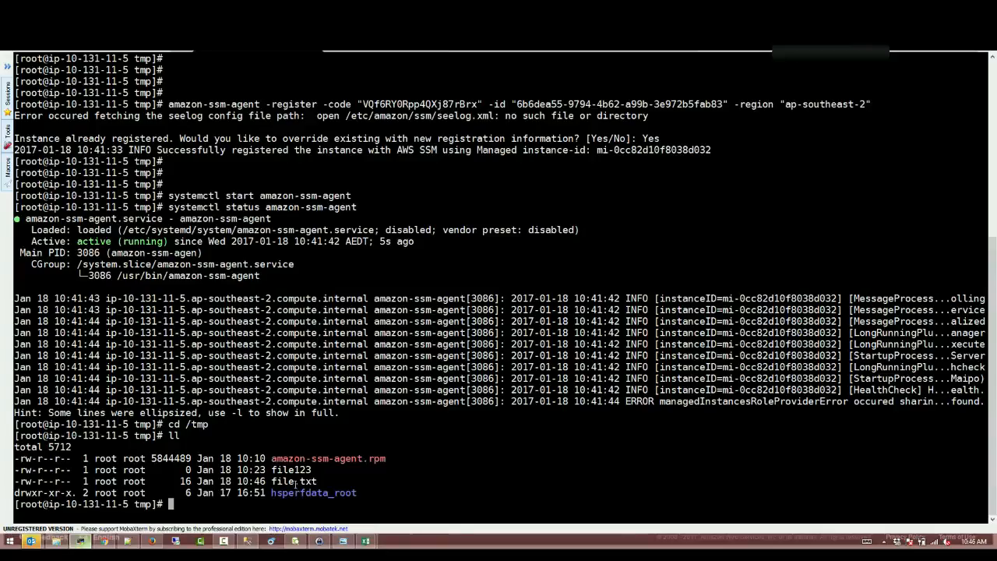
double_click(344, 483)
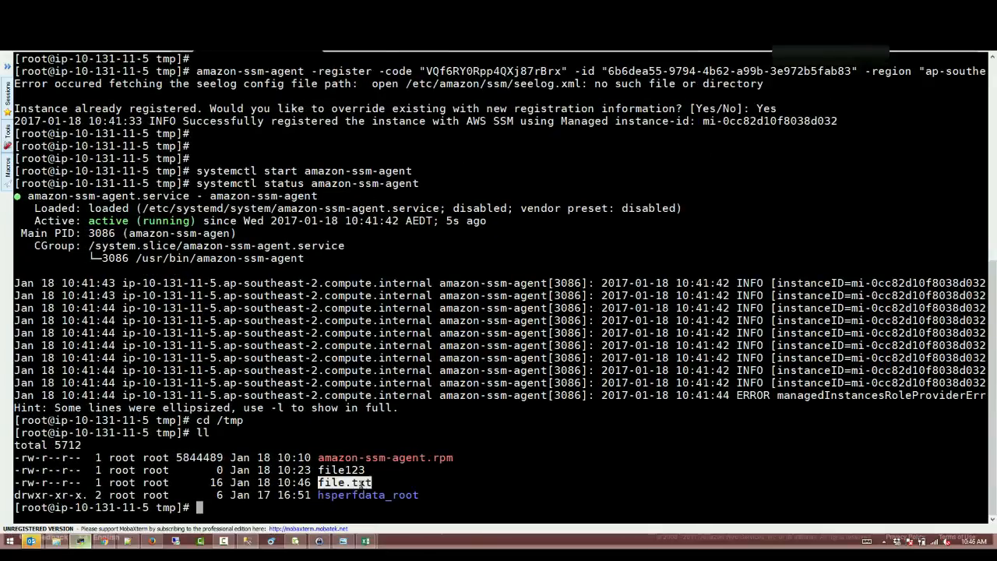
text(cat fil)
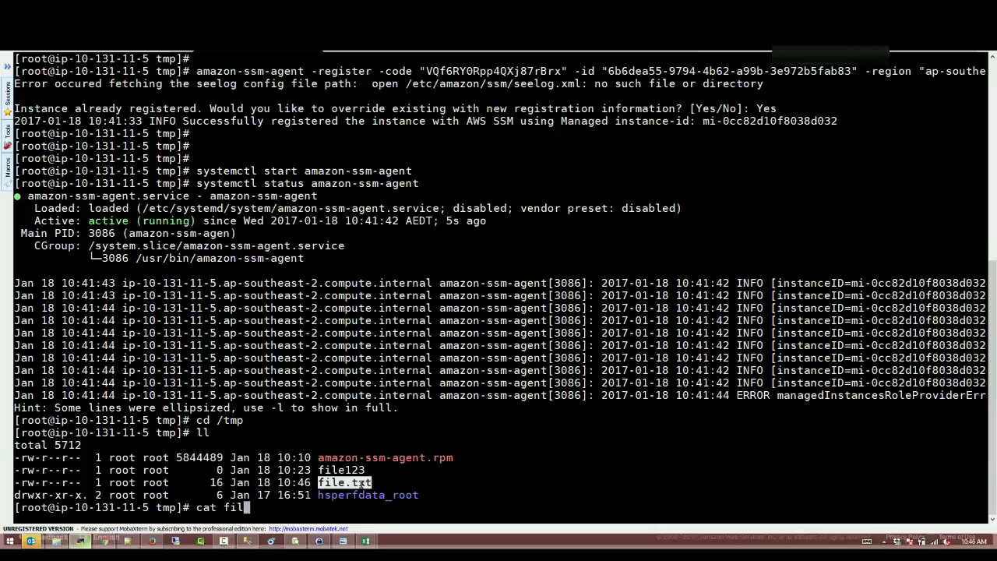
text(e.txt)
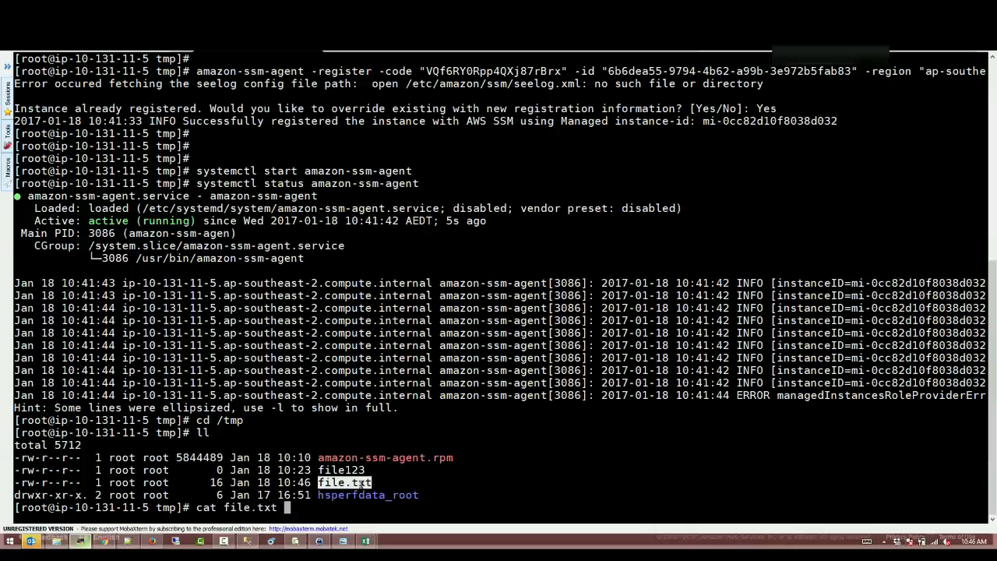
key(Return)
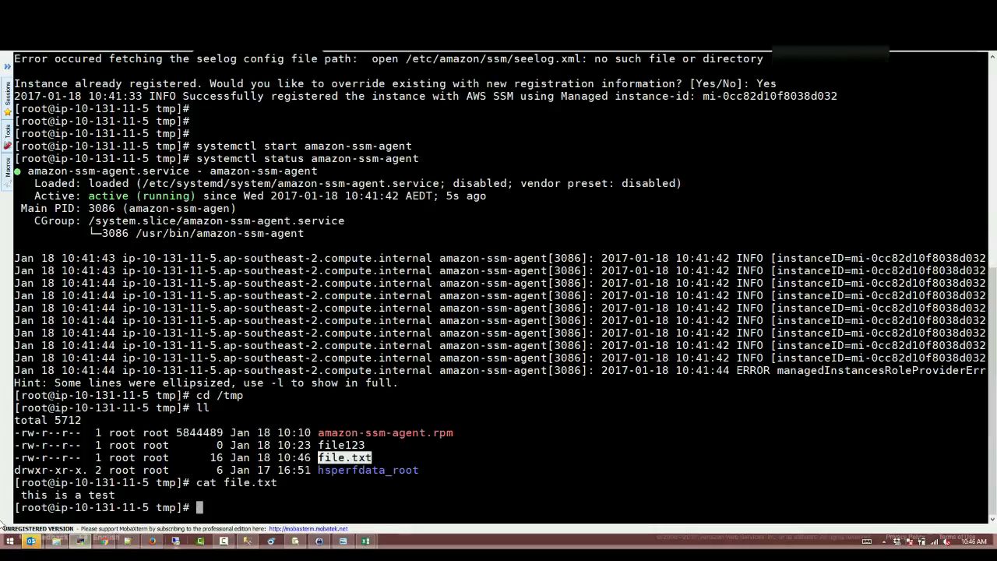
click(224, 541)
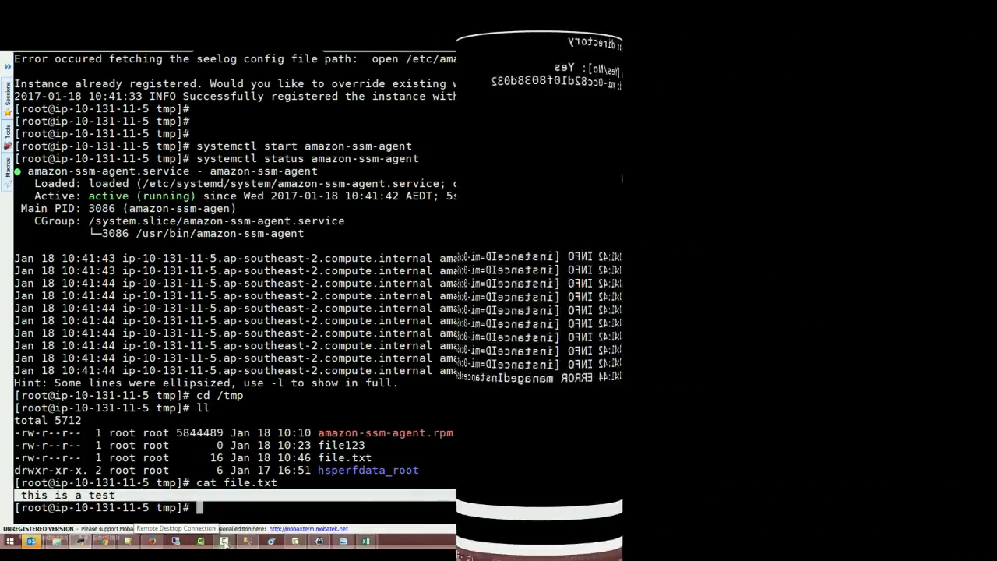